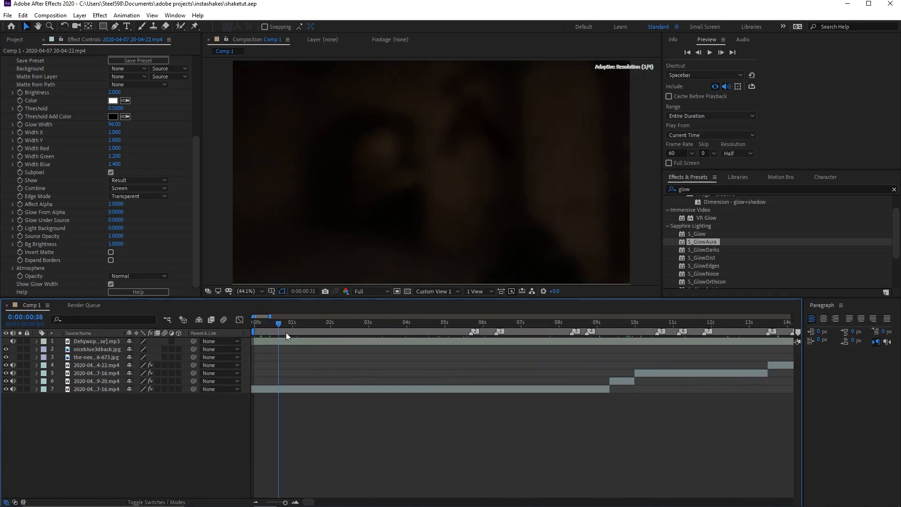
Review the montage cuts between roughly 6 and 13 seconds
{"action": "left_click", "coordinate": [491, 323]}
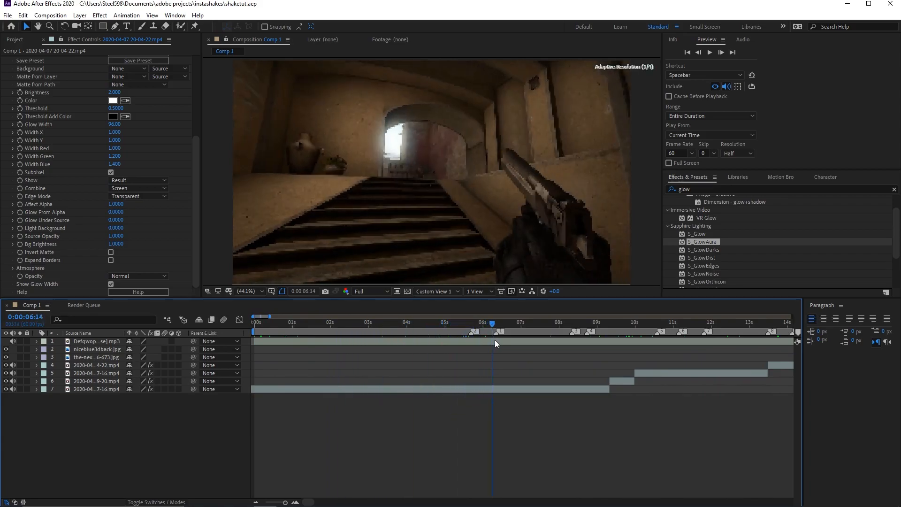
{"action": "left_click", "coordinate": [586, 323]}
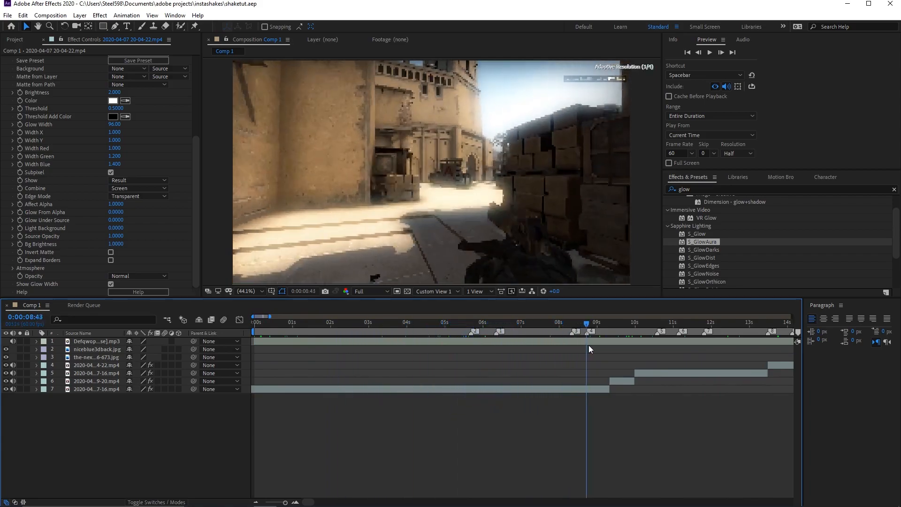
{"action": "left_click", "coordinate": [683, 331]}
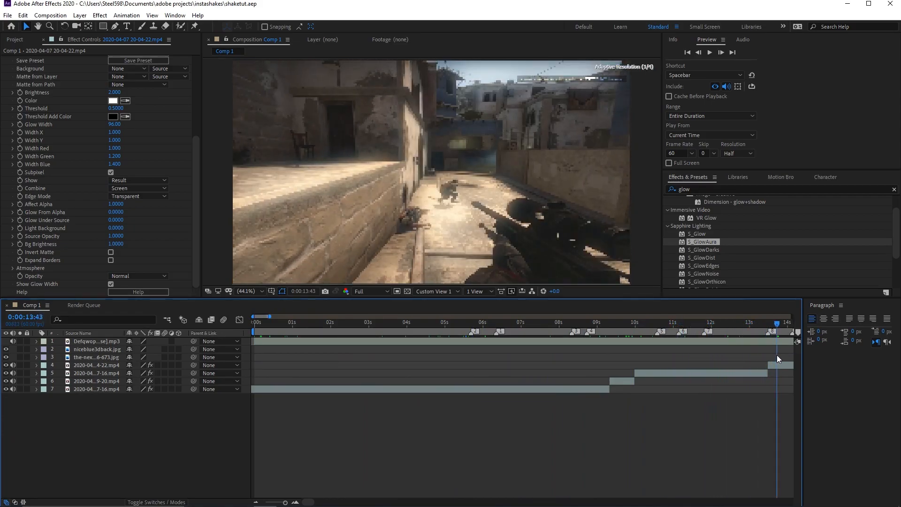
{"action": "left_click", "coordinate": [559, 325]}
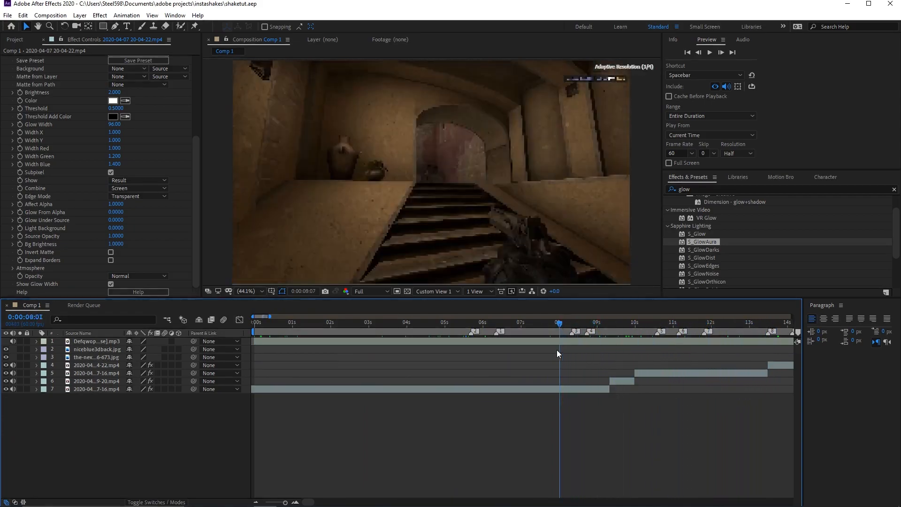
{"action": "left_click", "coordinate": [608, 330]}
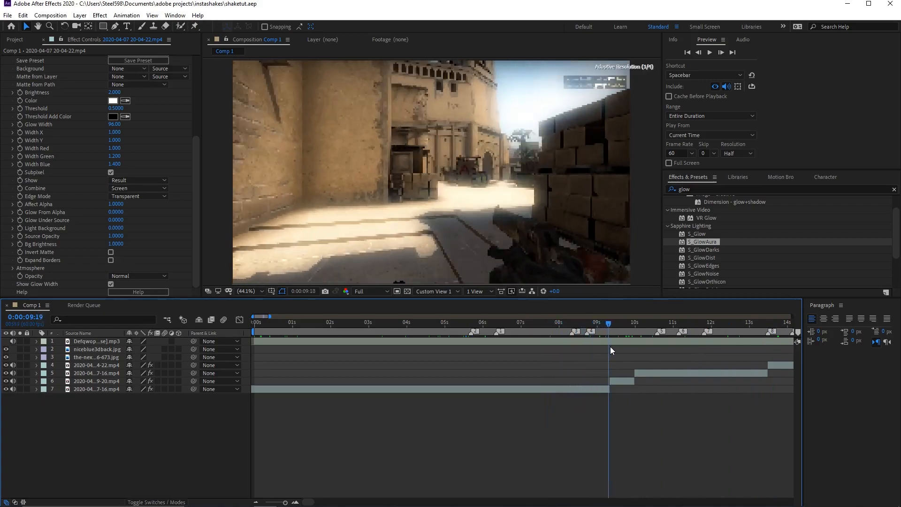
Trim the new adjustment layer to start just before 24 seconds over the blue background
{"action": "left_click", "coordinate": [673, 323]}
{"action": "type", "text": "S_shake"}
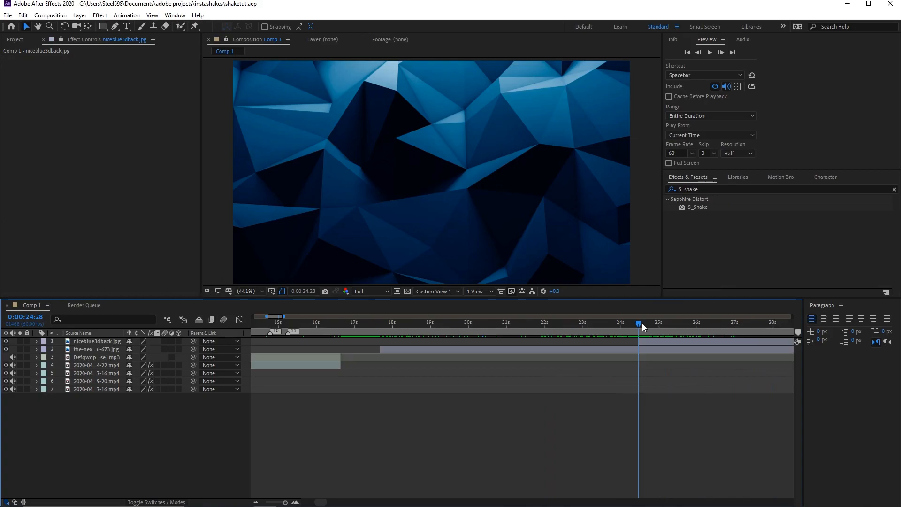
{"action": "left_click_drag", "start_coordinate": [642, 322], "coordinate": [622, 322]}
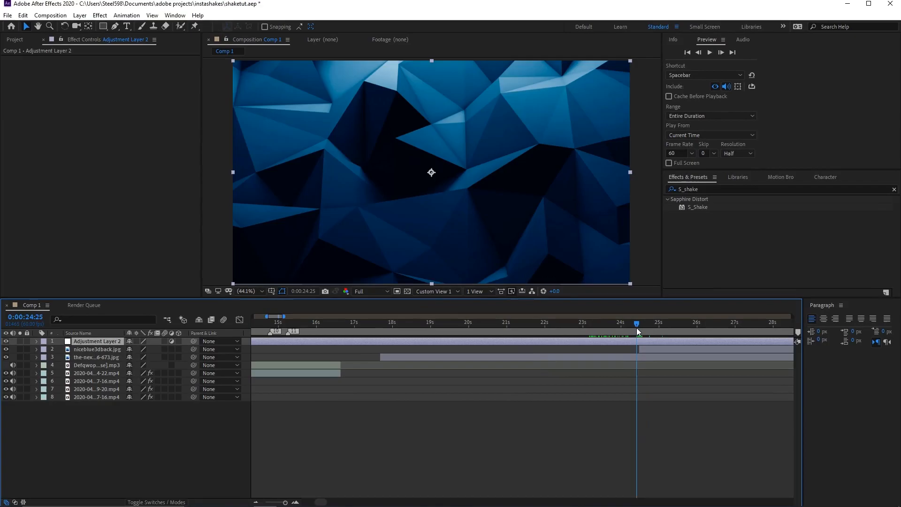
{"action": "left_click_drag", "start_coordinate": [636, 322], "coordinate": [629, 322]}
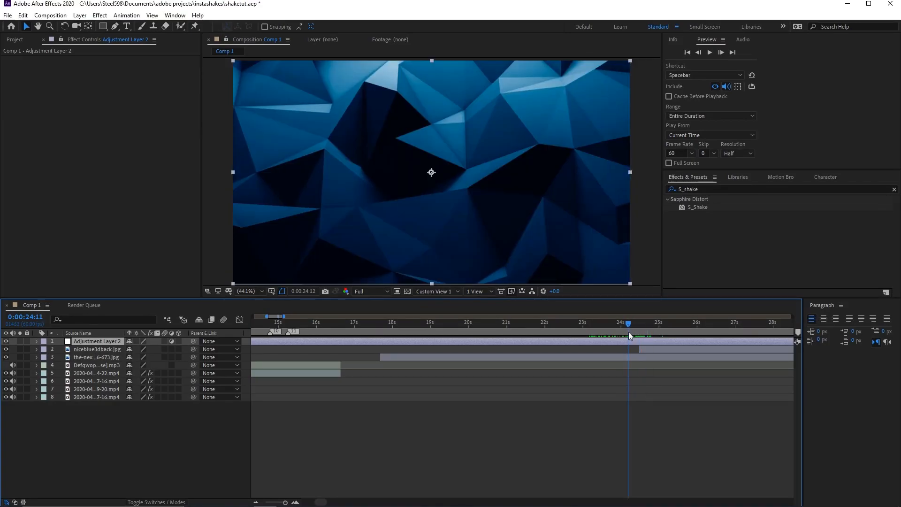
{"action": "left_click_drag", "start_coordinate": [628, 336], "coordinate": [614, 336]}
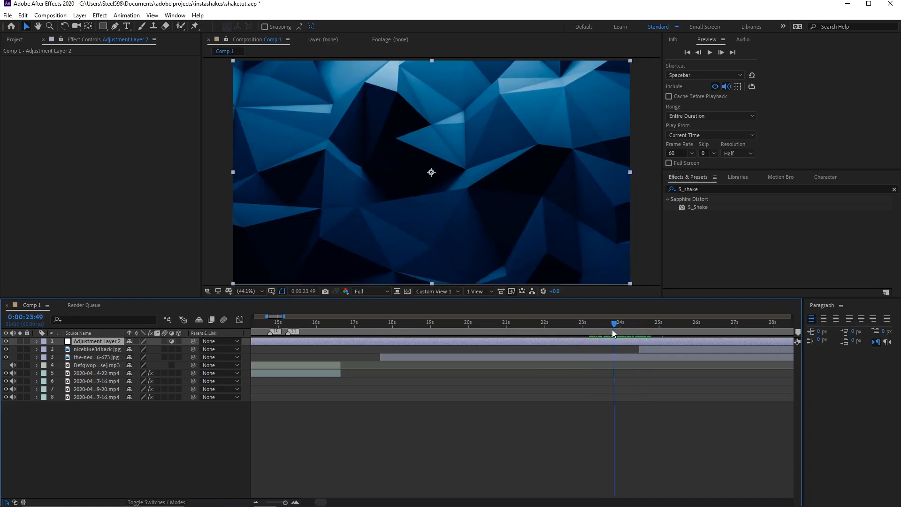
{"action": "key", "text": "ctrl+shift+d"}
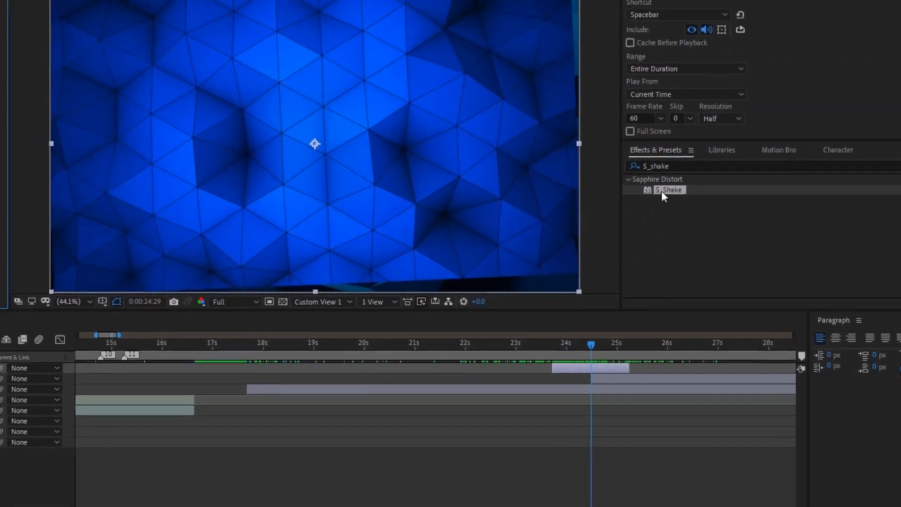
Apply Sapphire S_Shake to the adjustment layer with Motion Blur enabled
{"action": "double_click", "coordinate": [670, 190]}
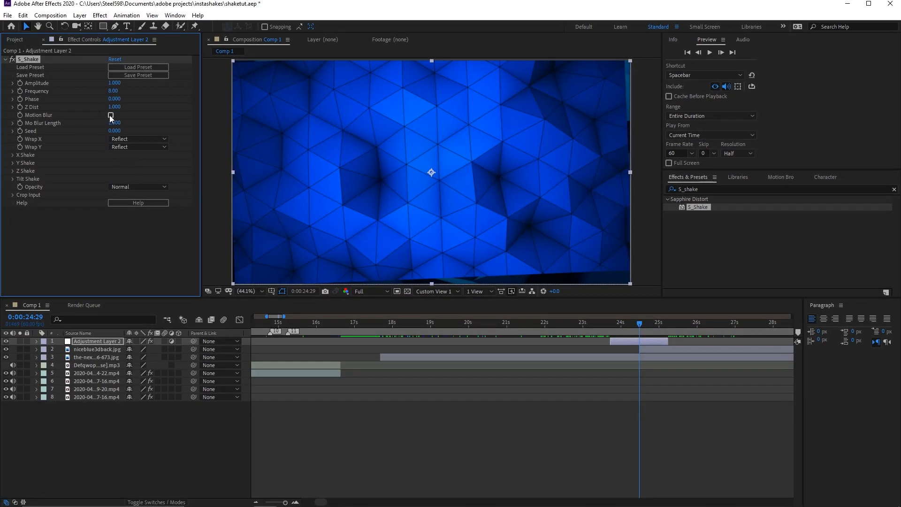
{"action": "left_click", "coordinate": [110, 115]}
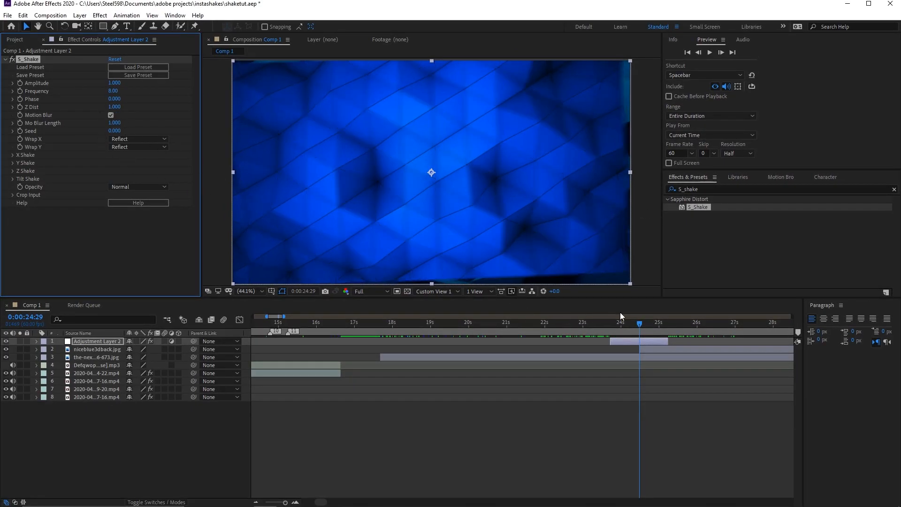
{"action": "left_click", "coordinate": [608, 323]}
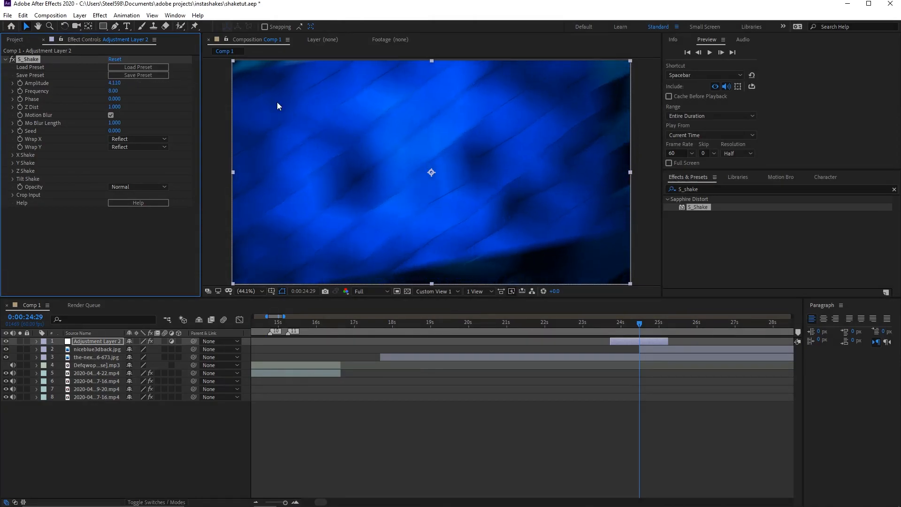
Preview the shaken blue background frame by frame around 24 seconds
{"action": "left_click", "coordinate": [615, 324]}
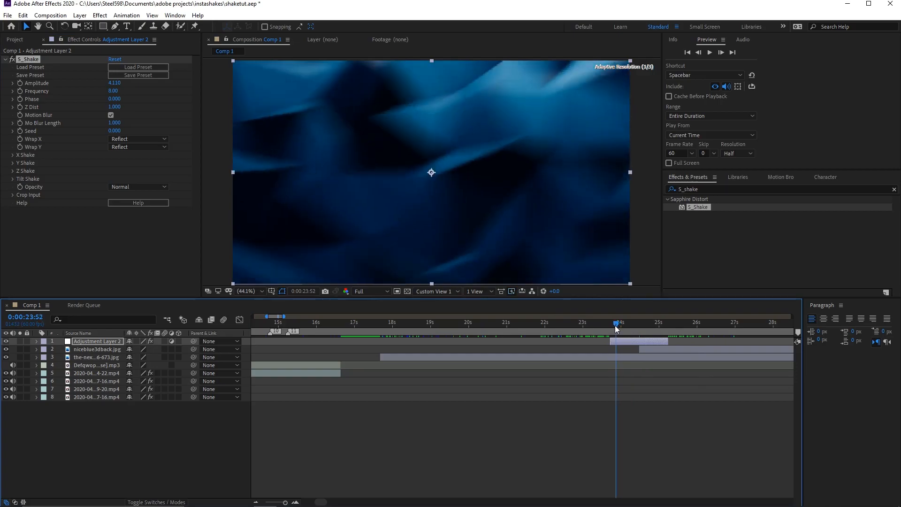
{"action": "left_click", "coordinate": [637, 323]}
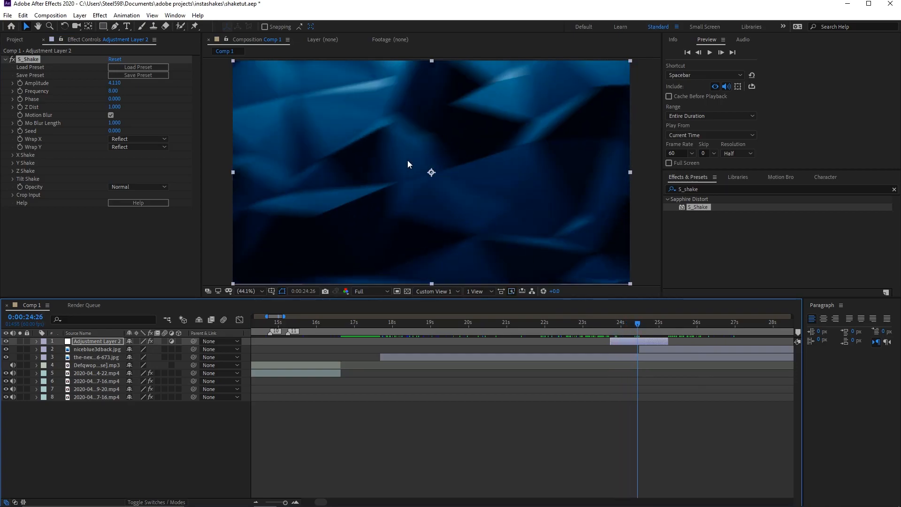
{"action": "left_click", "coordinate": [630, 323]}
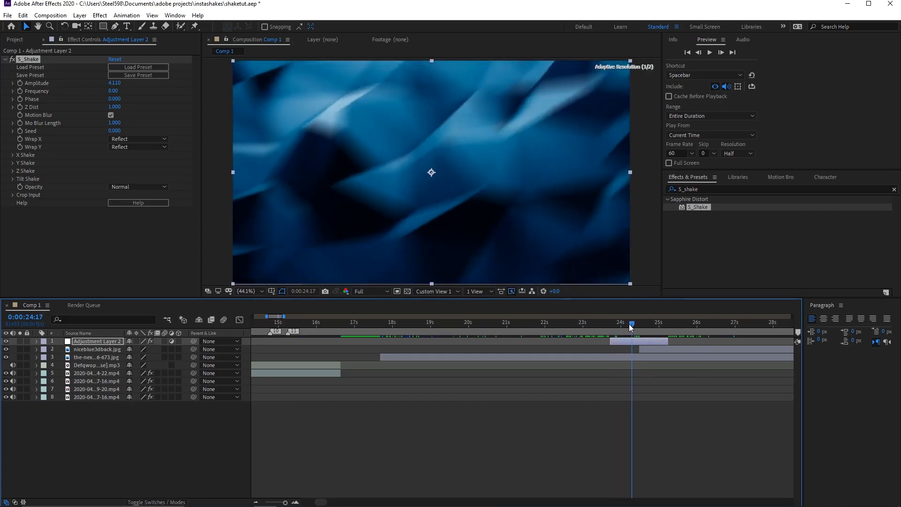
{"action": "left_click_drag", "start_coordinate": [630, 323], "coordinate": [617, 323]}
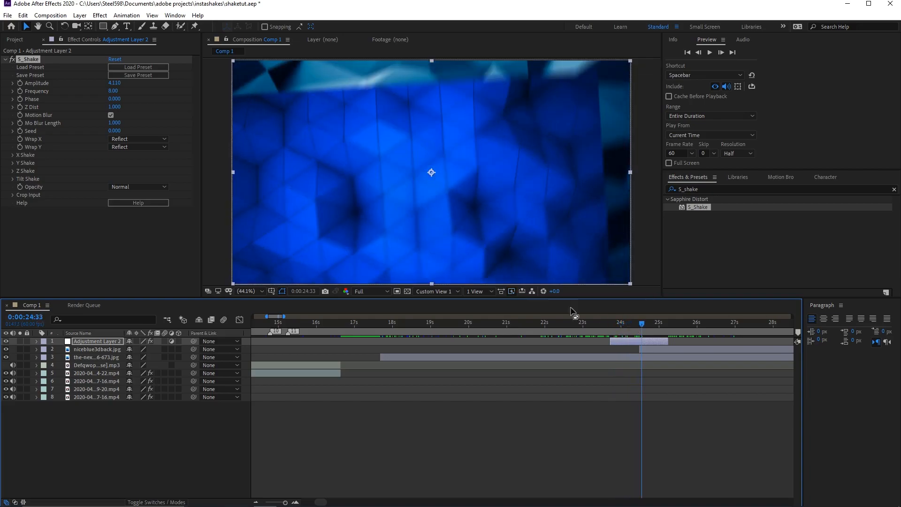
{"action": "left_click", "coordinate": [115, 82]}
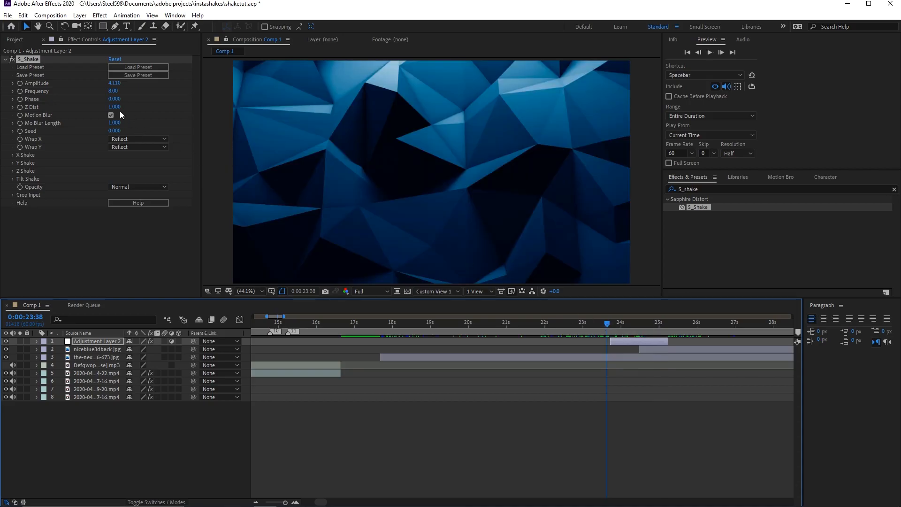
Try the Wrap X and Wrap Y modes, leave both on Reflect, and keep Motion Blur on
{"action": "left_click", "coordinate": [111, 114]}
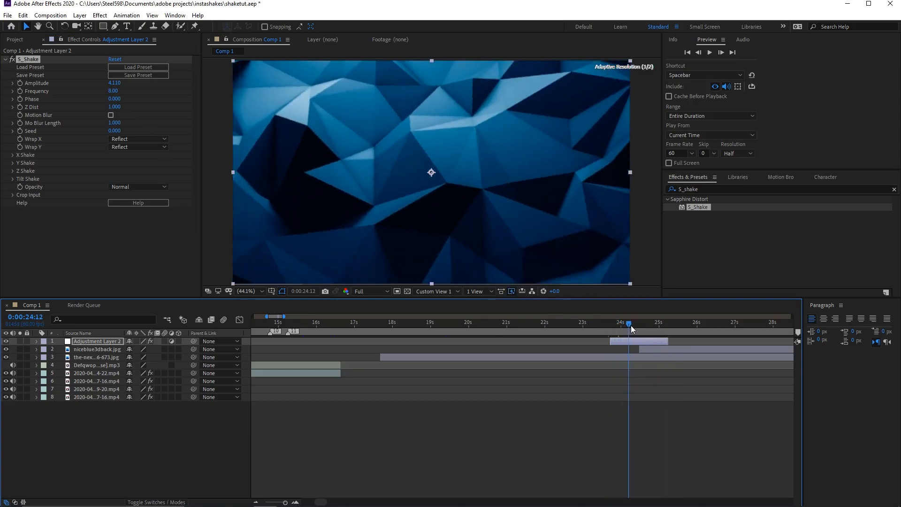
{"action": "left_click", "coordinate": [138, 139]}
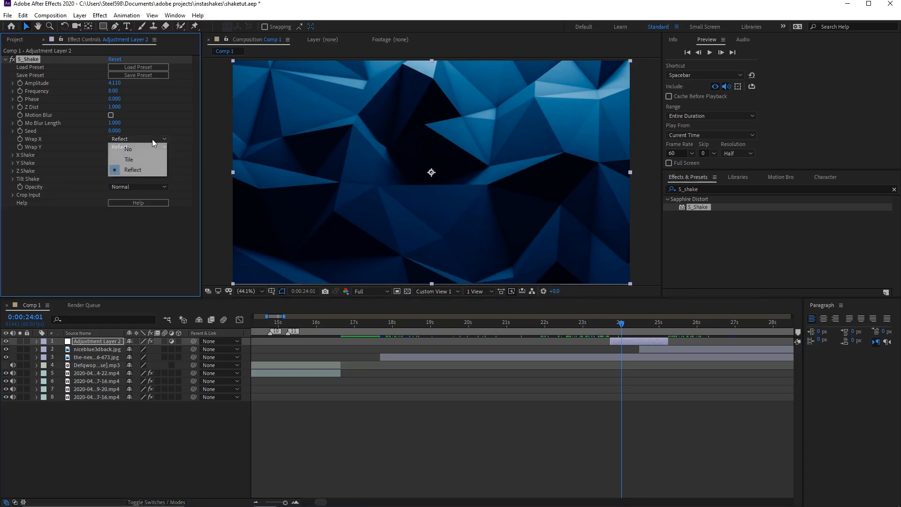
{"action": "left_click", "coordinate": [128, 149]}
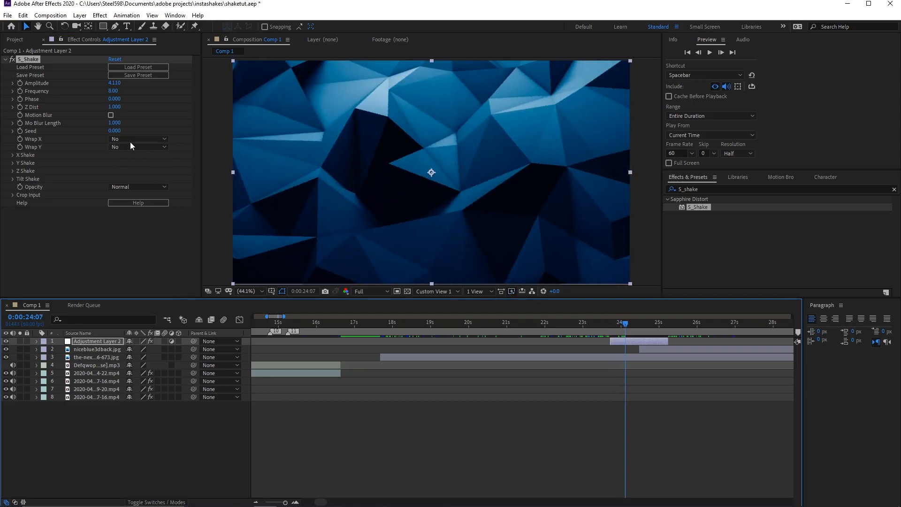
{"action": "left_click", "coordinate": [138, 139]}
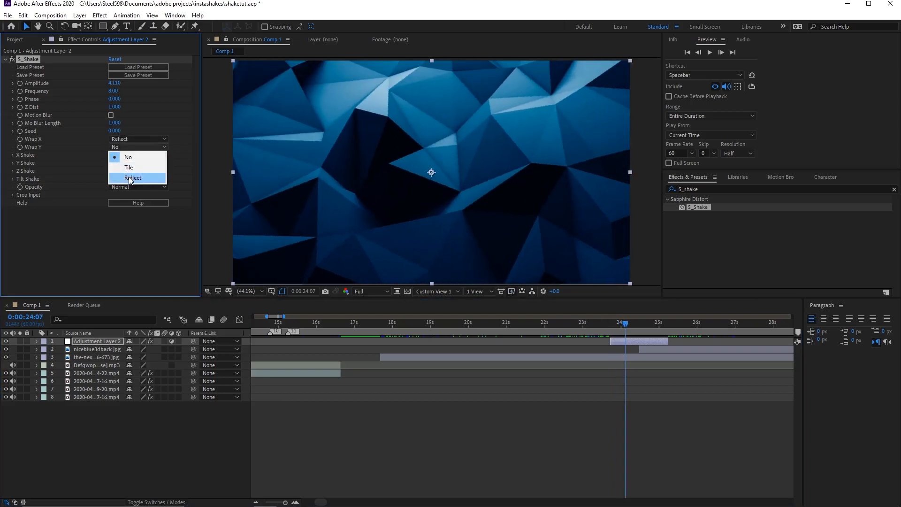
{"action": "left_click", "coordinate": [133, 177]}
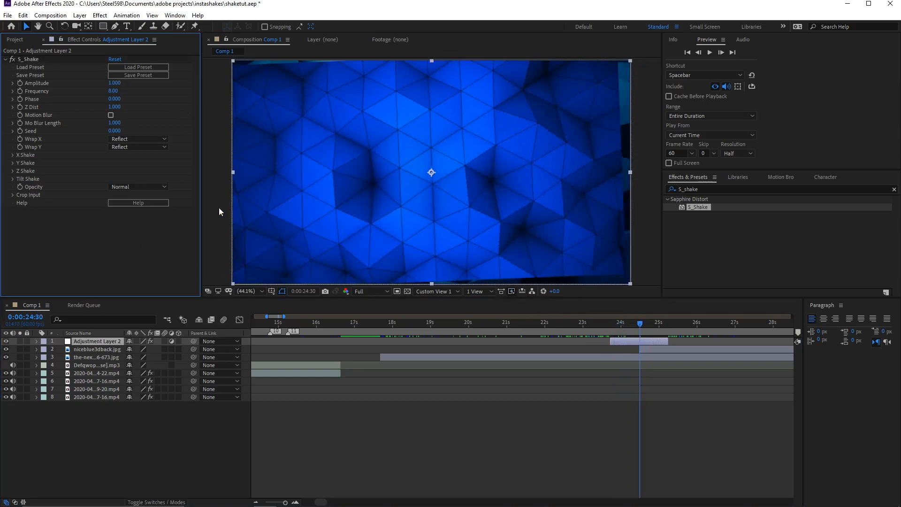
{"action": "left_click", "coordinate": [110, 114]}
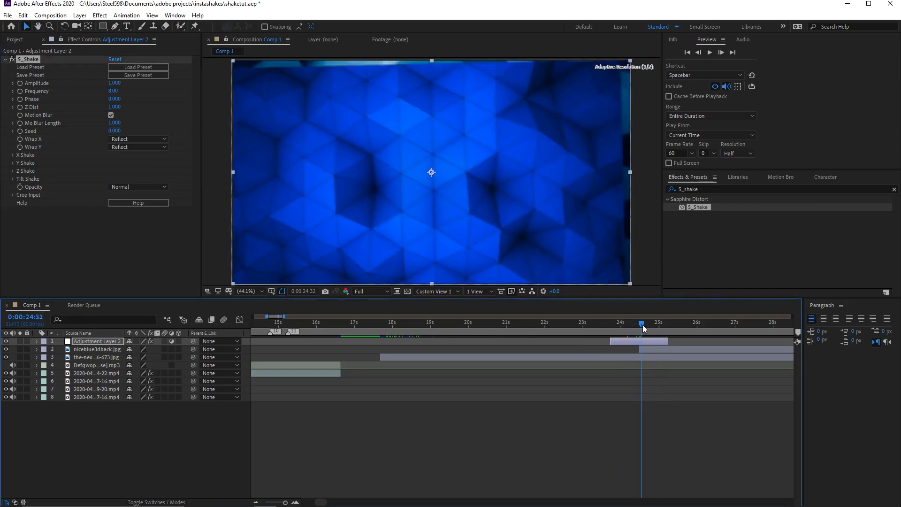
{"action": "left_click", "coordinate": [642, 322]}
{"action": "type", "text": "0.3"}
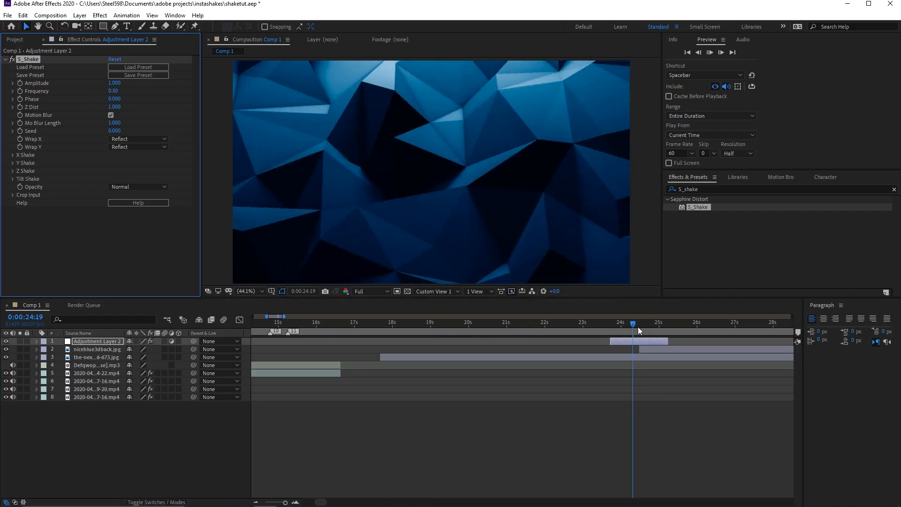
Raise S_Shake Frequency to 40 and scrub the shake near the layer's start at 24 seconds
{"action": "left_click_drag", "start_coordinate": [632, 324], "coordinate": [623, 324]}
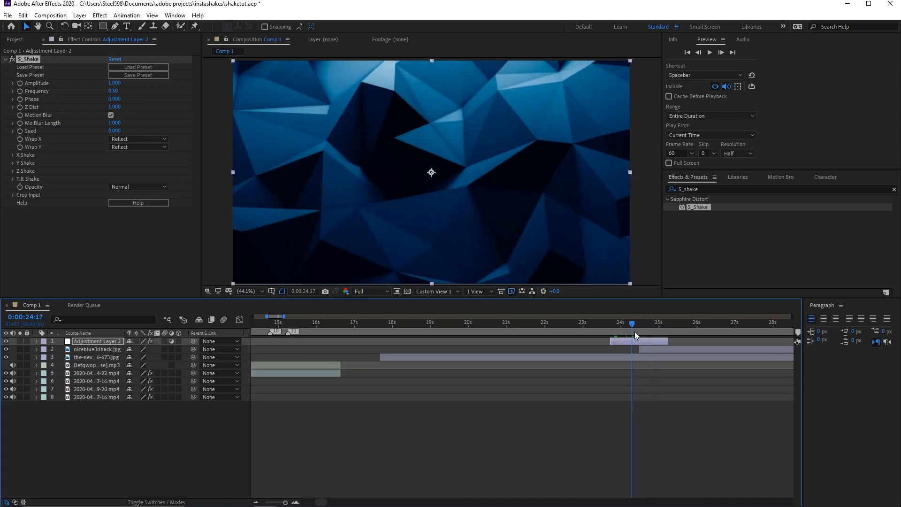
{"action": "left_click_drag", "start_coordinate": [632, 321], "coordinate": [610, 322]}
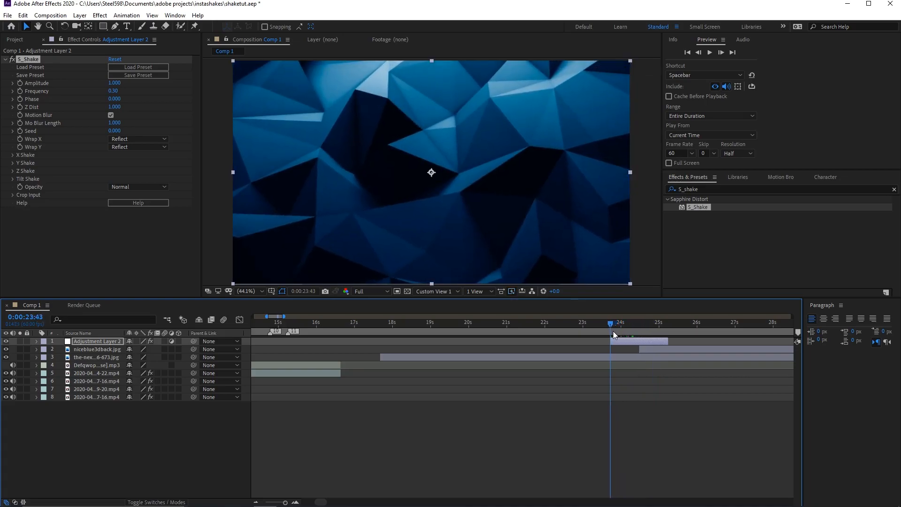
{"action": "left_click", "coordinate": [651, 323]}
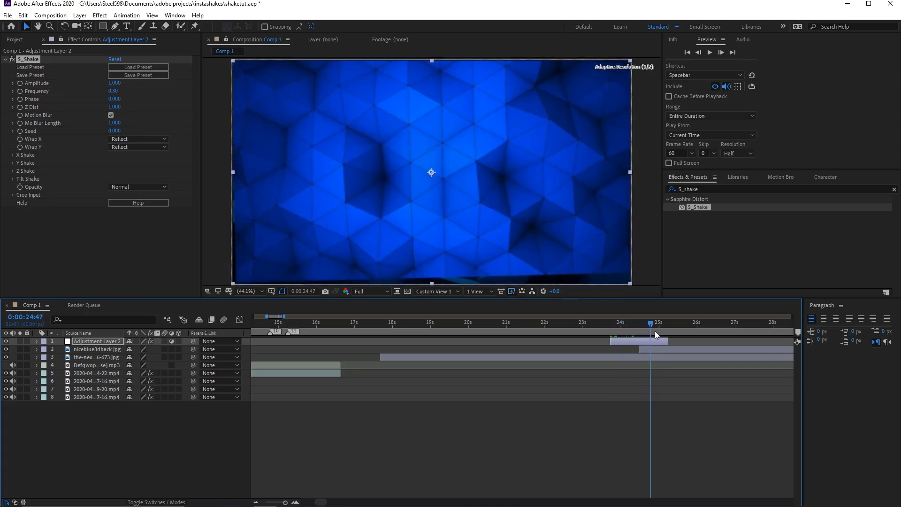
{"action": "left_click_drag", "start_coordinate": [655, 322], "coordinate": [614, 322]}
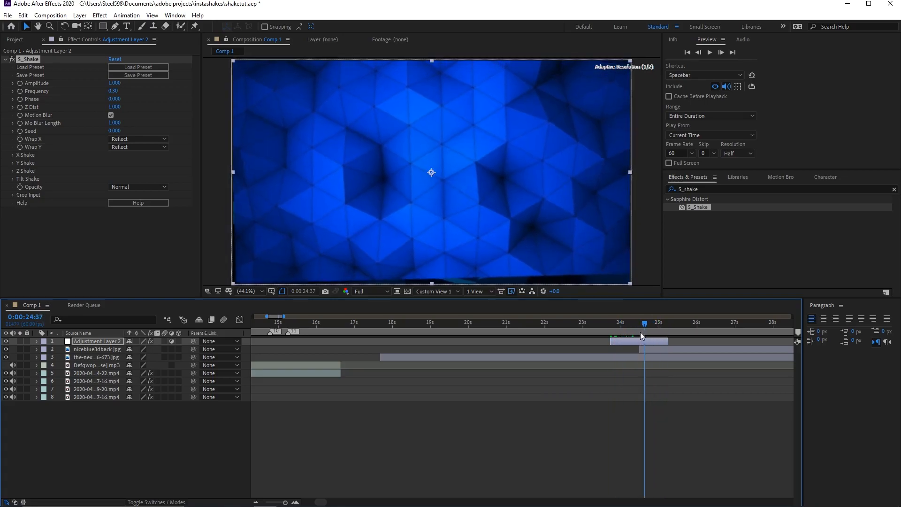
{"action": "left_click", "coordinate": [644, 323]}
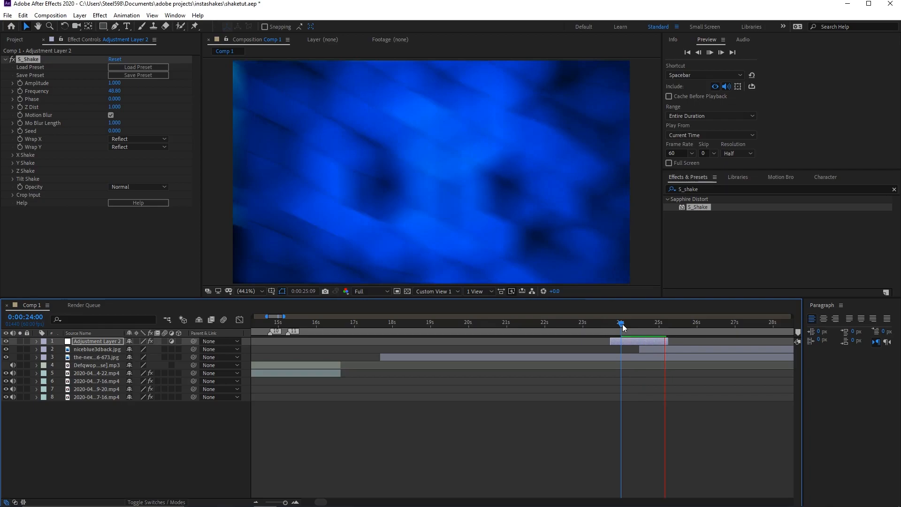
At 24:30, unfold Adjustment Layer 2 to show its Transform and S_Shake properties
{"action": "left_click", "coordinate": [640, 323]}
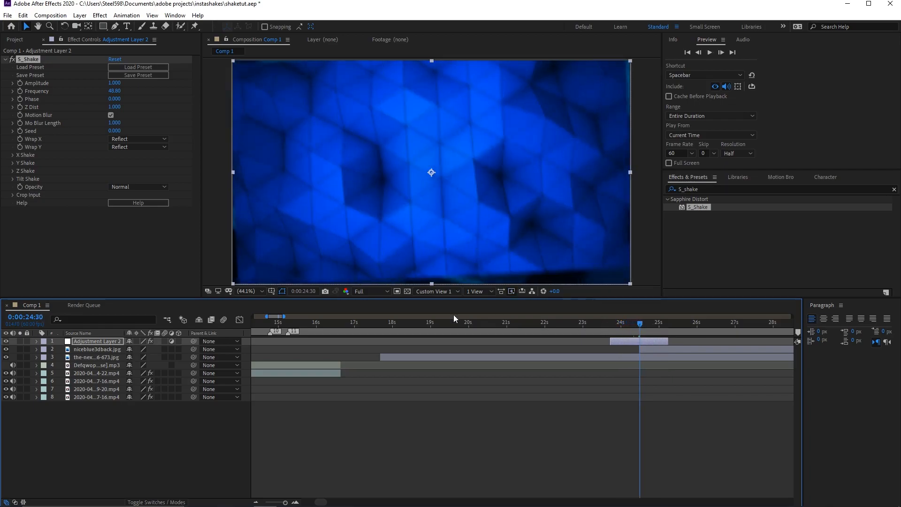
{"action": "left_click", "coordinate": [36, 342]}
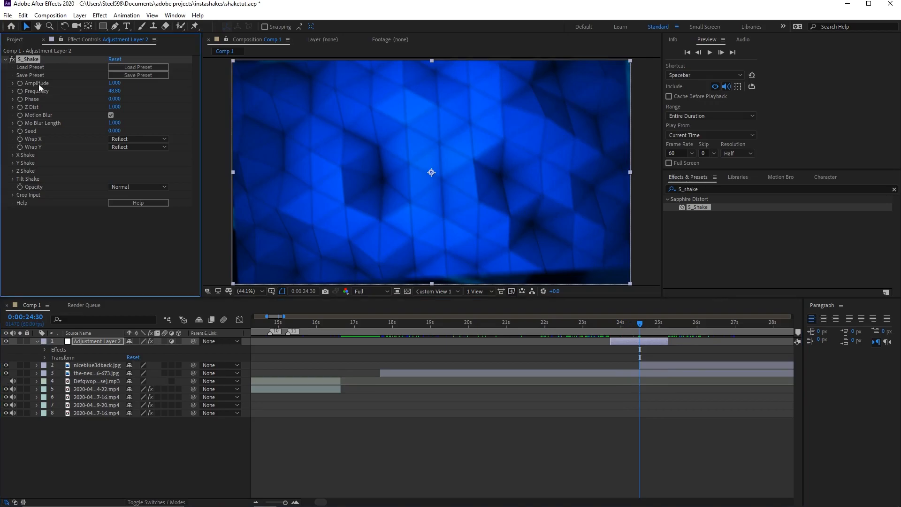
{"action": "mouse_move", "coordinate": [38, 96]}
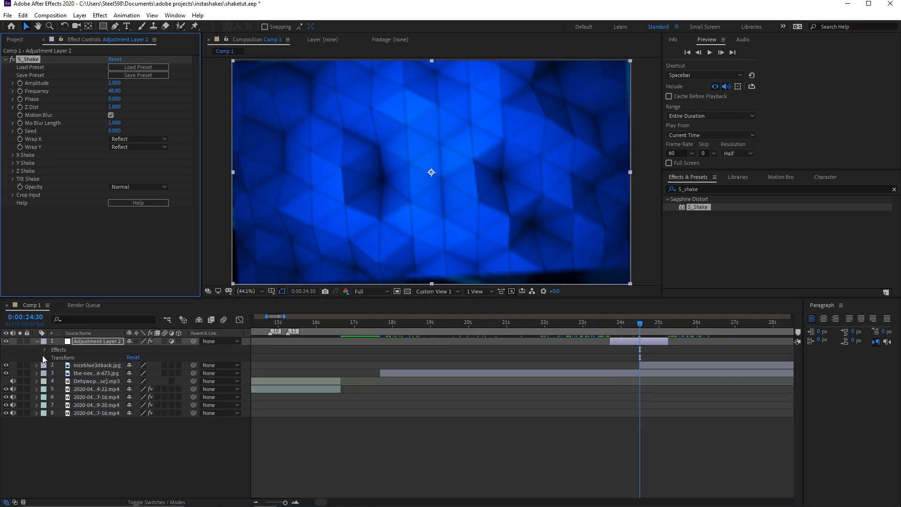
{"action": "left_click", "coordinate": [43, 357]}
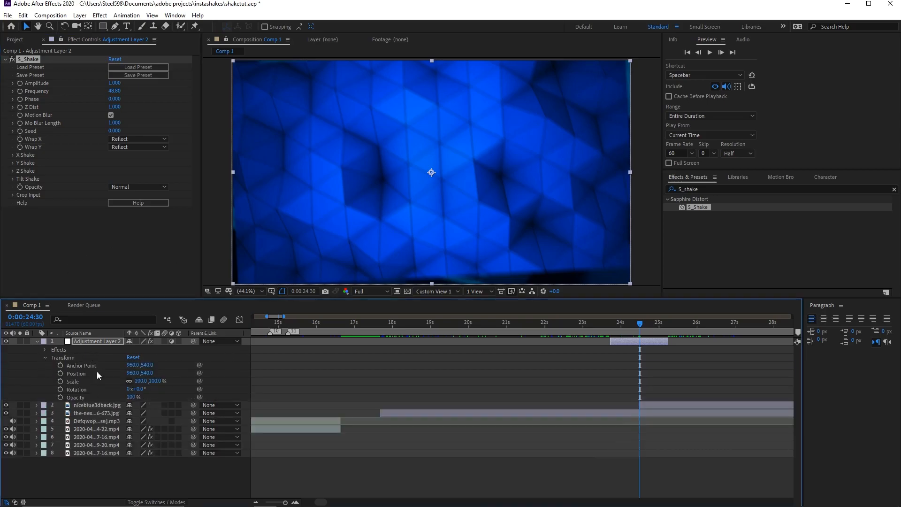
{"action": "mouse_move", "coordinate": [47, 362]}
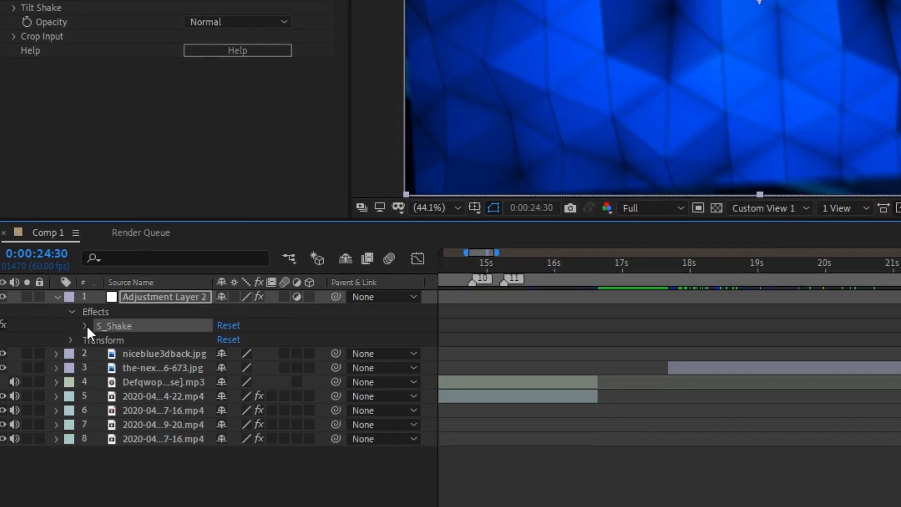
{"action": "left_click", "coordinate": [84, 324]}
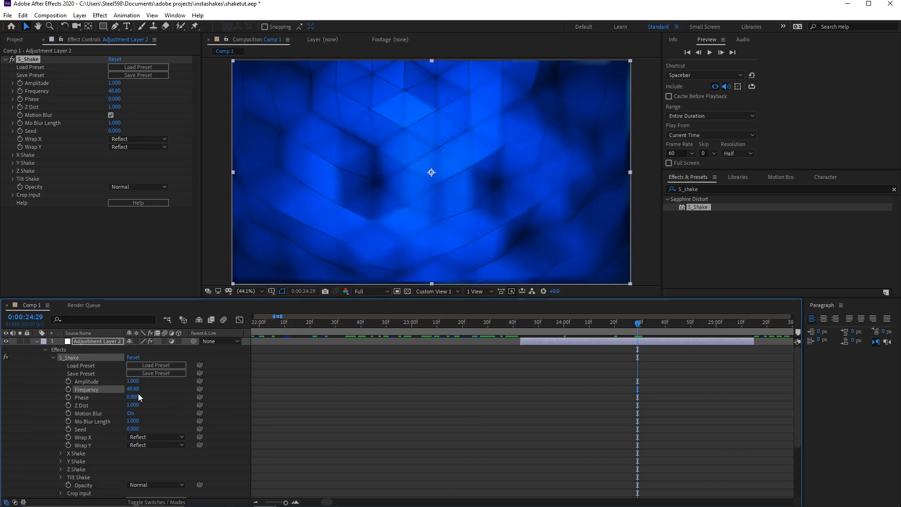
{"action": "mouse_move", "coordinate": [69, 381]}
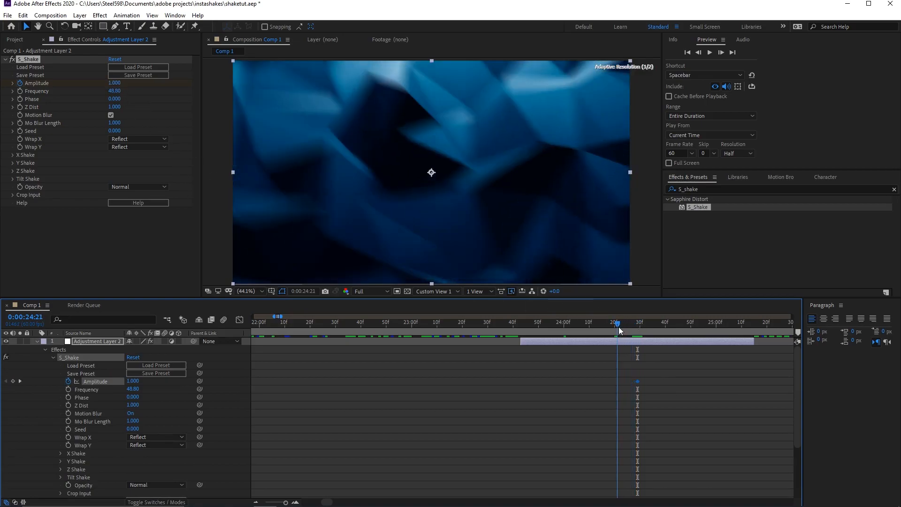
Keyframe Amplitude 0, 1, 0 around 24:18–24:40 and scrub the rising shake
{"action": "left_click", "coordinate": [609, 323]}
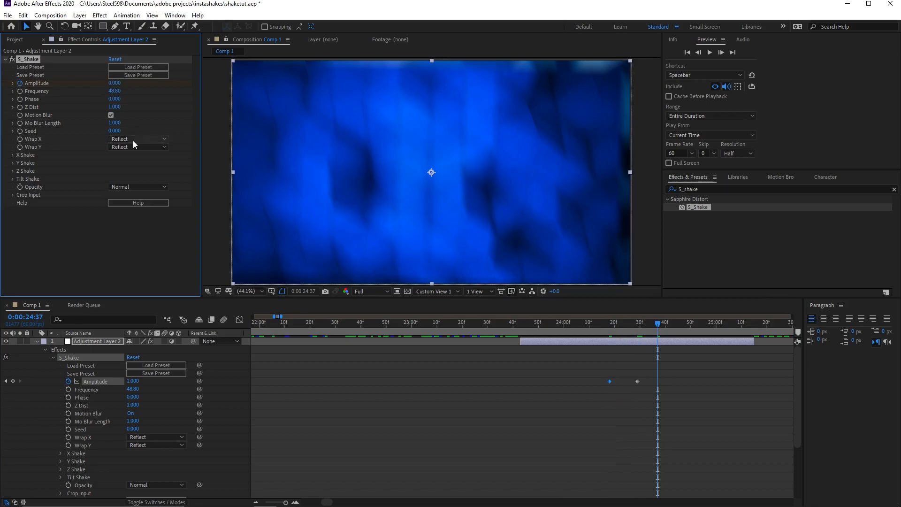
{"action": "left_click", "coordinate": [638, 327]}
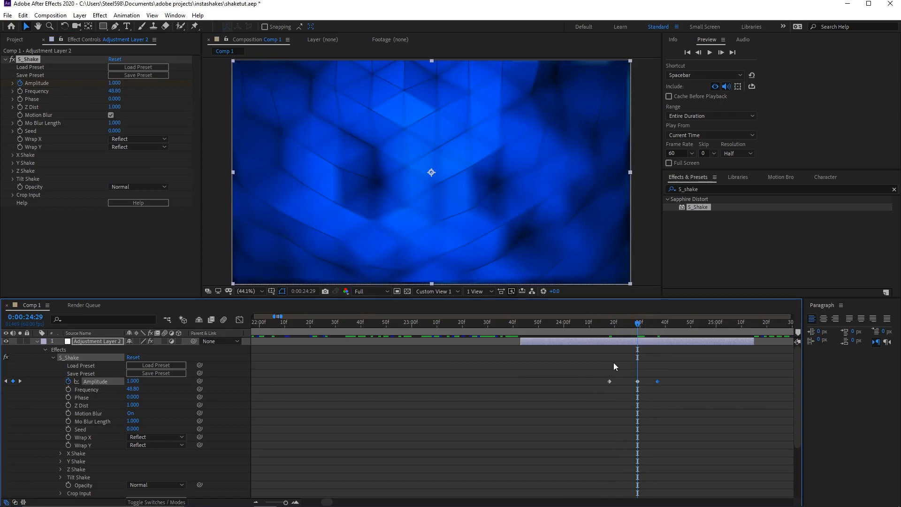
{"action": "mouse_move", "coordinate": [646, 344]}
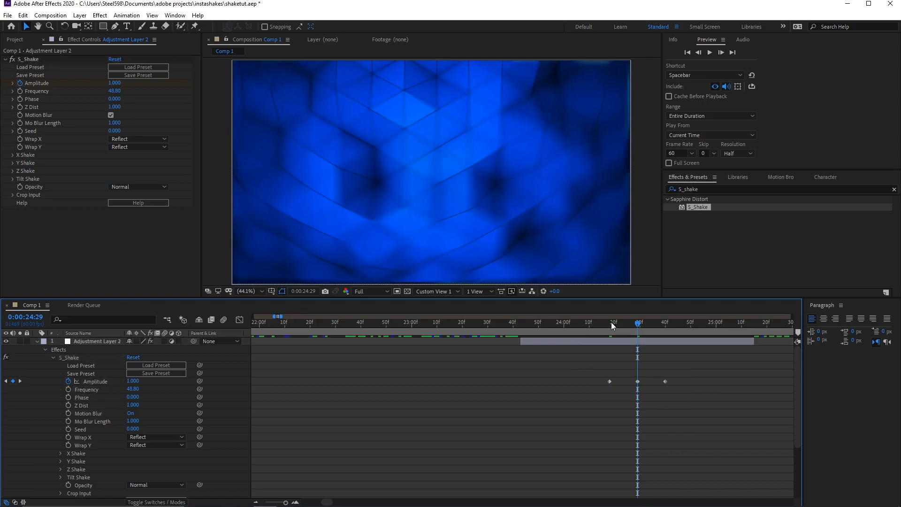
{"action": "left_click_drag", "start_coordinate": [638, 322], "coordinate": [602, 323]}
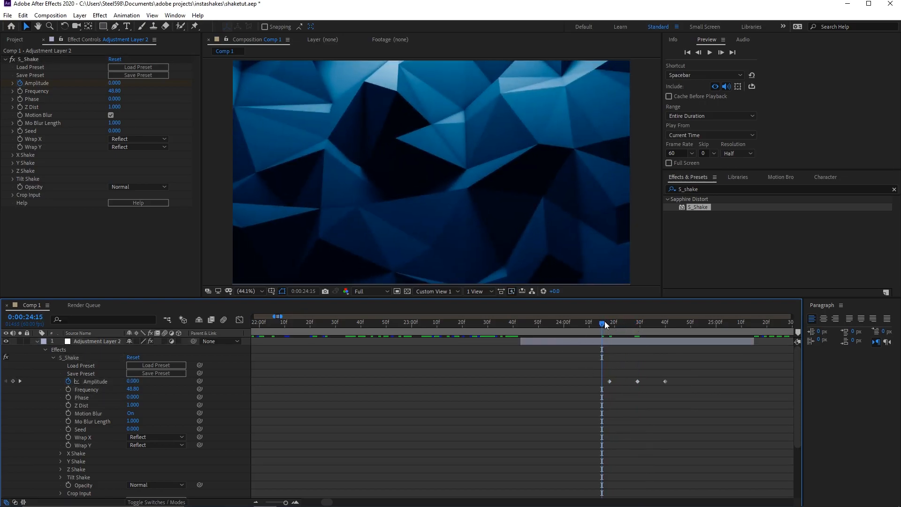
{"action": "left_click_drag", "start_coordinate": [603, 323], "coordinate": [619, 324]}
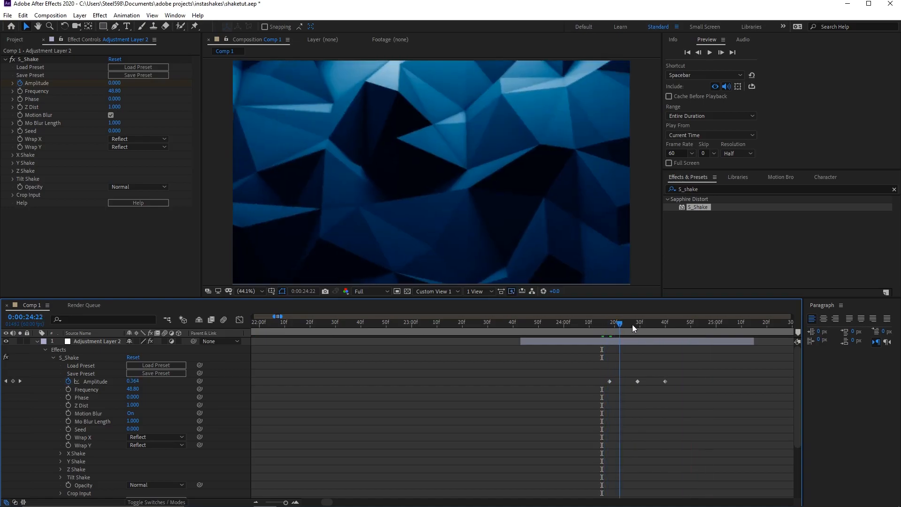
{"action": "left_click", "coordinate": [602, 323]}
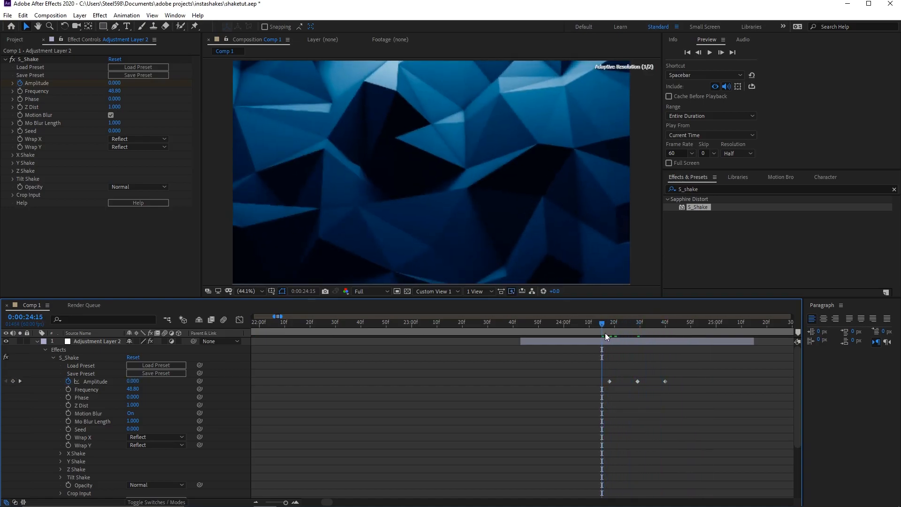
Preview the shake, then select the Amplitude keyframes and apply Easy Ease
{"action": "left_click_drag", "start_coordinate": [602, 322], "coordinate": [644, 322]}
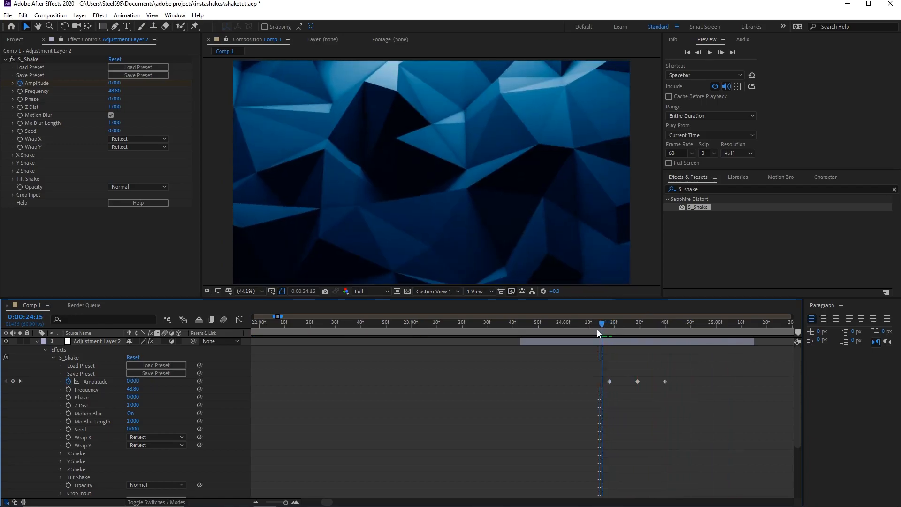
{"action": "left_click", "coordinate": [733, 323]}
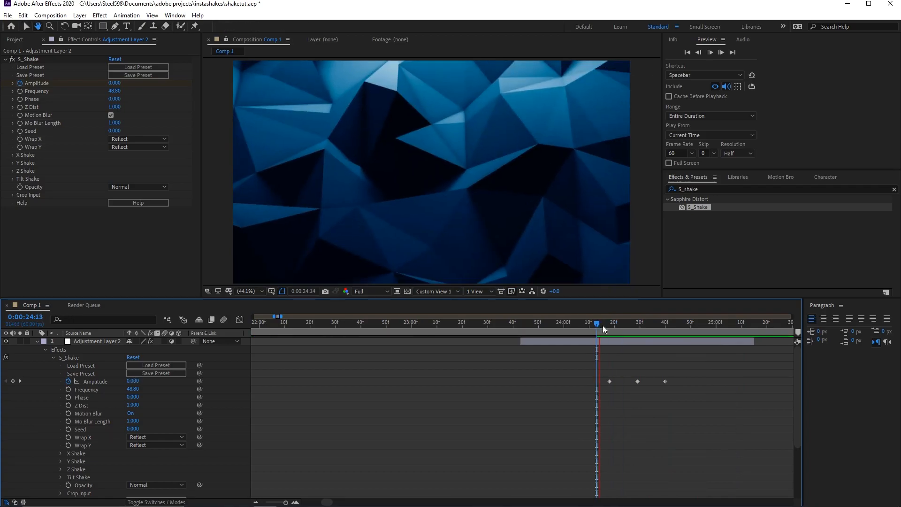
{"action": "left_click_drag", "start_coordinate": [596, 322], "coordinate": [648, 322]}
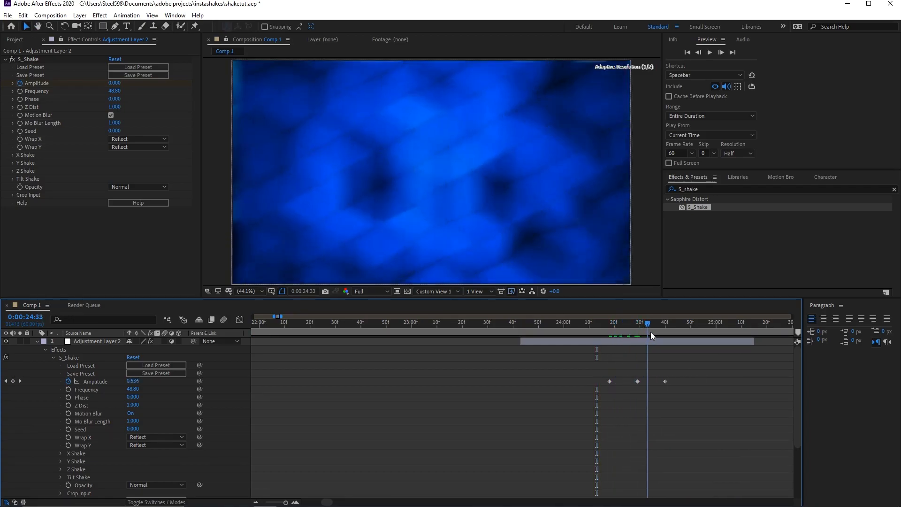
{"action": "left_click", "coordinate": [607, 323]}
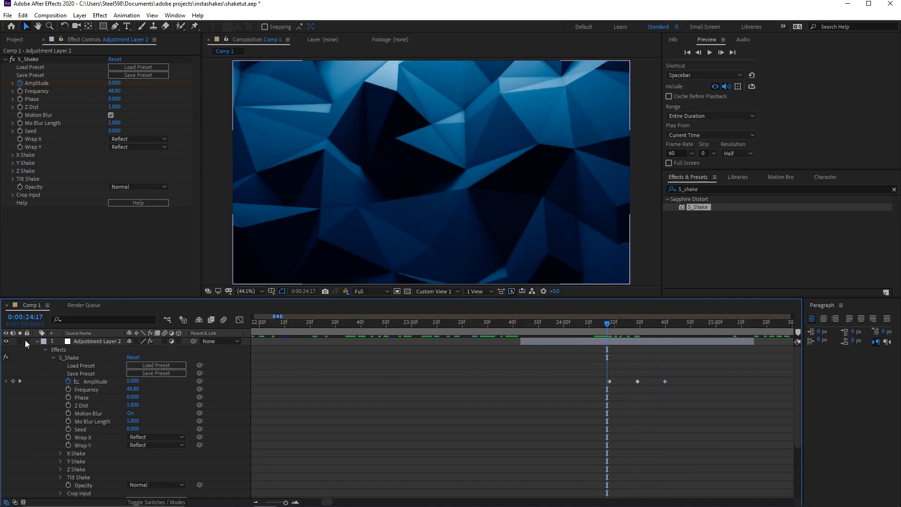
{"action": "mouse_move", "coordinate": [24, 358]}
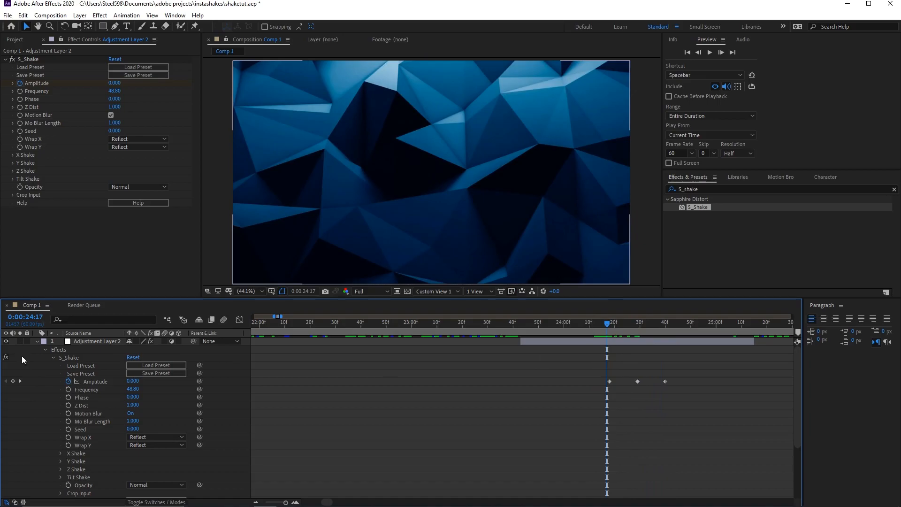
{"action": "mouse_move", "coordinate": [14, 385]}
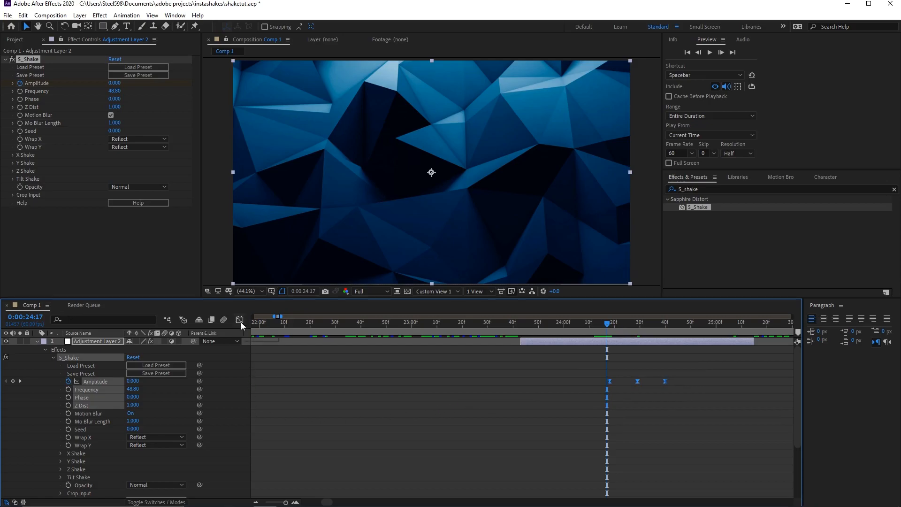
{"action": "left_click", "coordinate": [239, 320]}
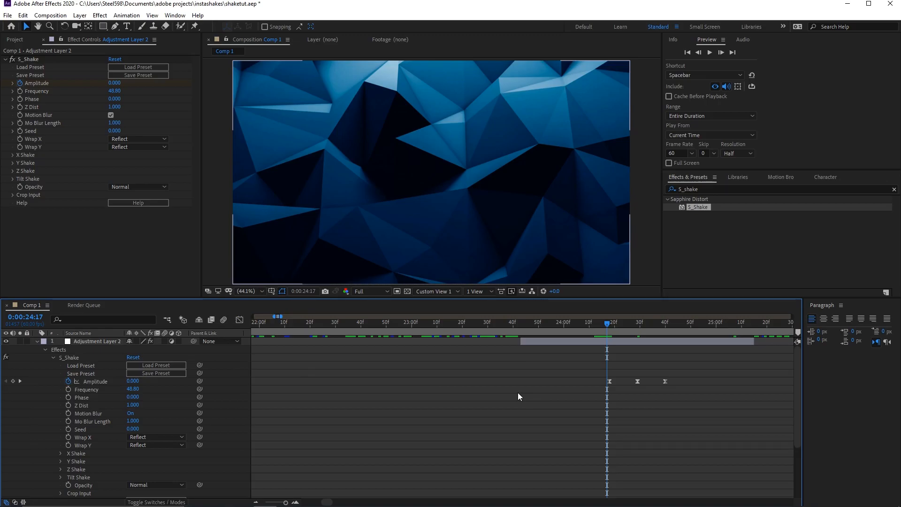
{"action": "mouse_move", "coordinate": [276, 362]}
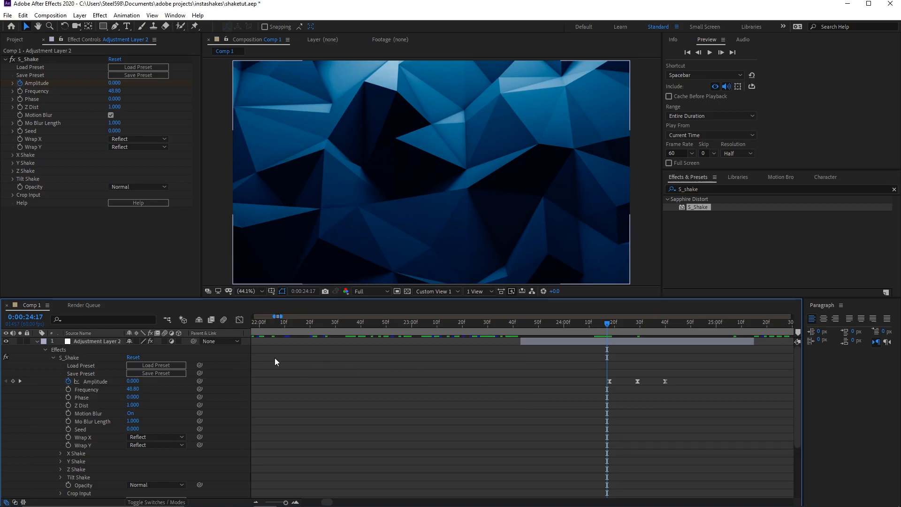
{"action": "mouse_move", "coordinate": [445, 381]}
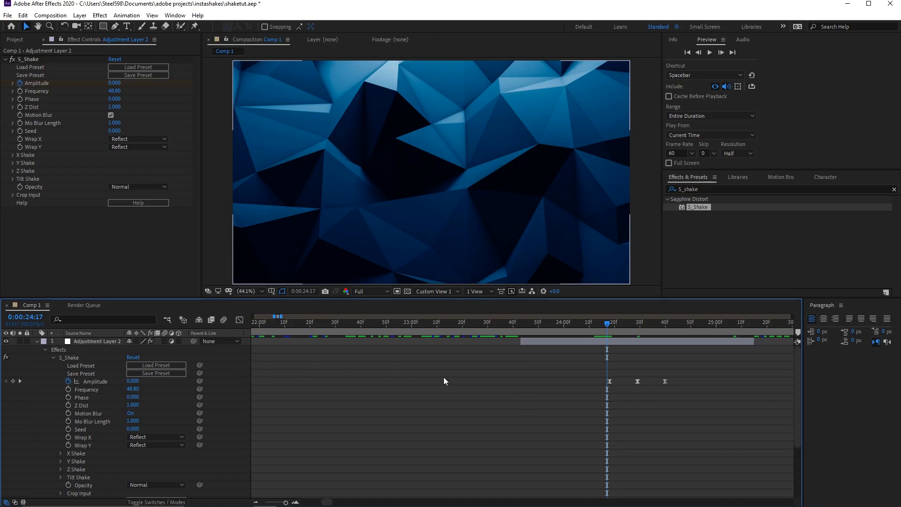
{"action": "left_click", "coordinate": [240, 319]}
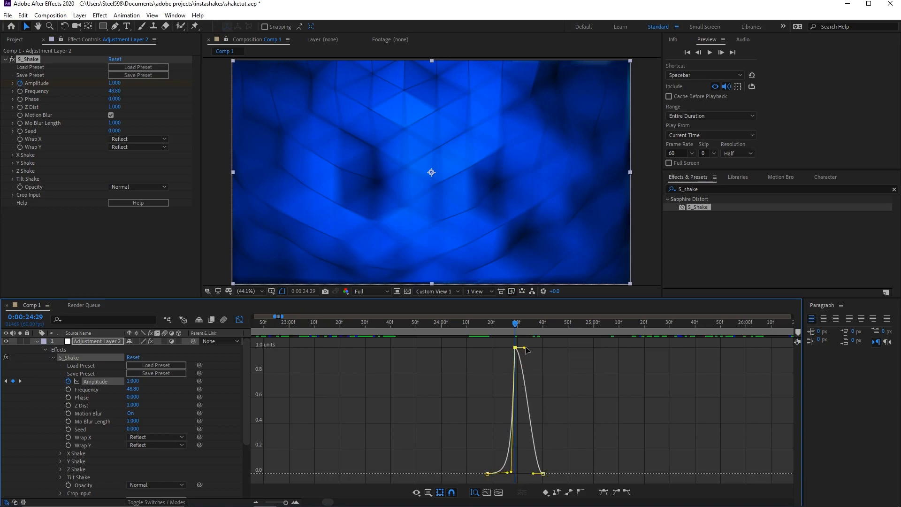
Steepen the Amplitude curve in the Graph Editor into a sharp spike peaking at 1.0
{"action": "left_click_drag", "start_coordinate": [524, 350], "coordinate": [537, 474]}
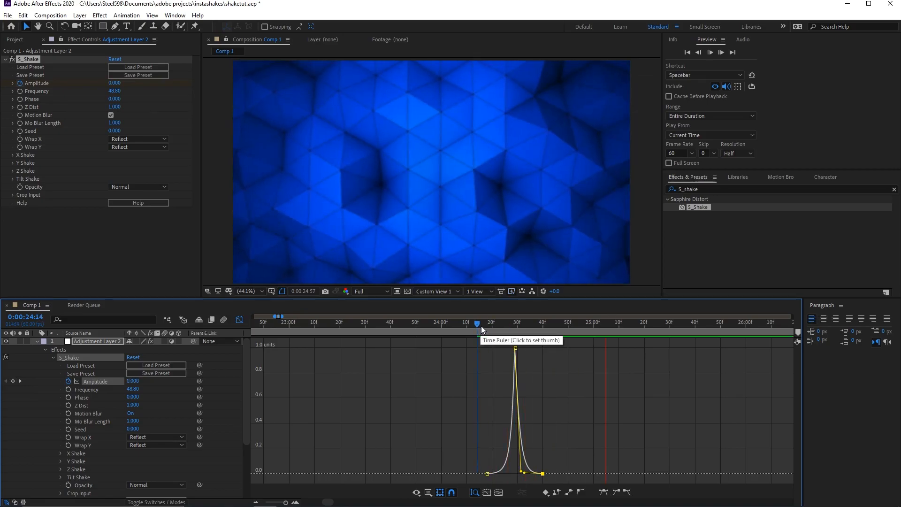
Select the spike keyframes and reshape the rising side of the Amplitude curve near 24:02
{"action": "left_click", "coordinate": [460, 323]}
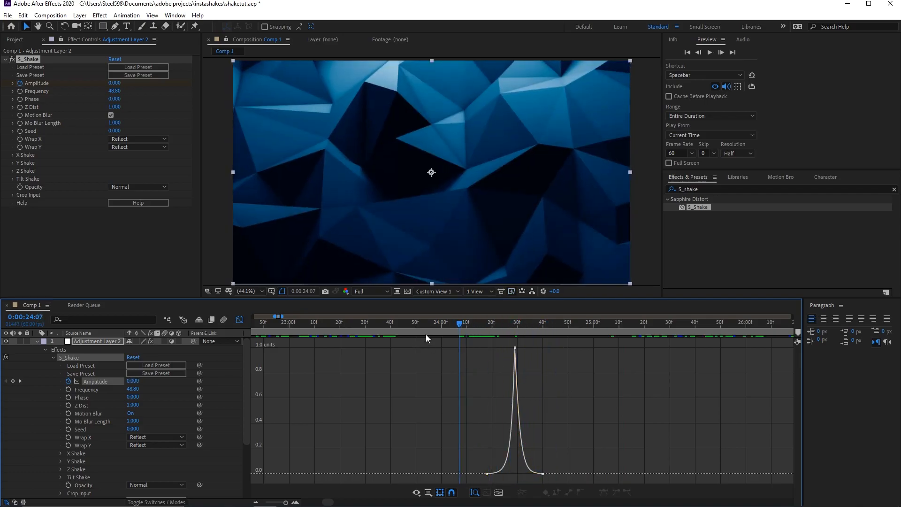
{"action": "left_click", "coordinate": [380, 335]}
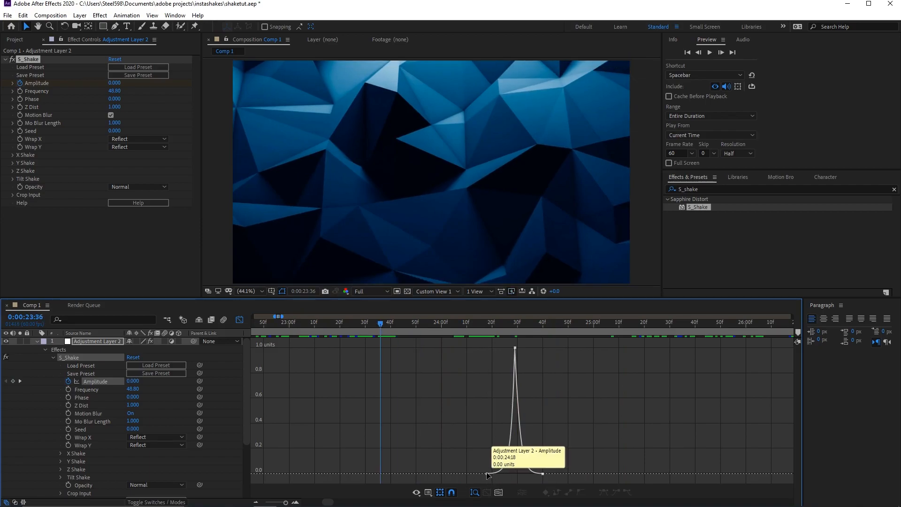
{"action": "left_click_drag", "start_coordinate": [488, 474], "coordinate": [454, 473]}
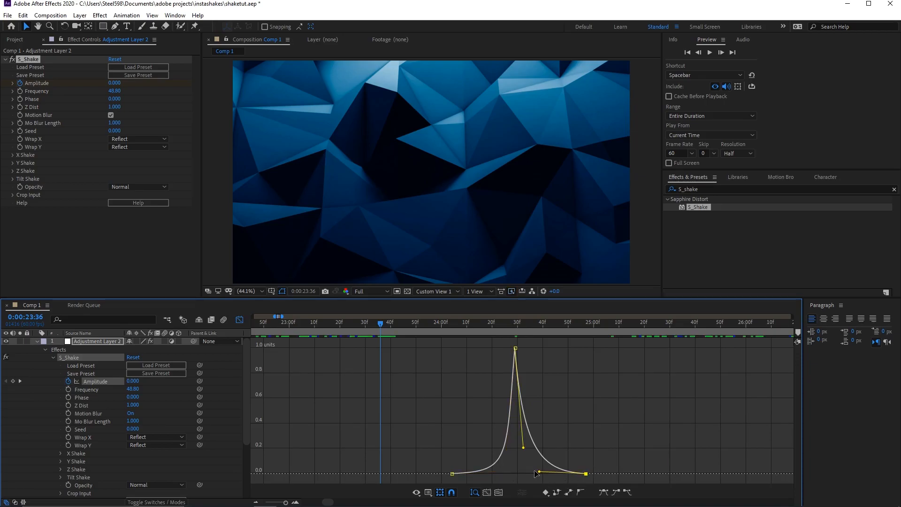
{"action": "left_click", "coordinate": [445, 323]}
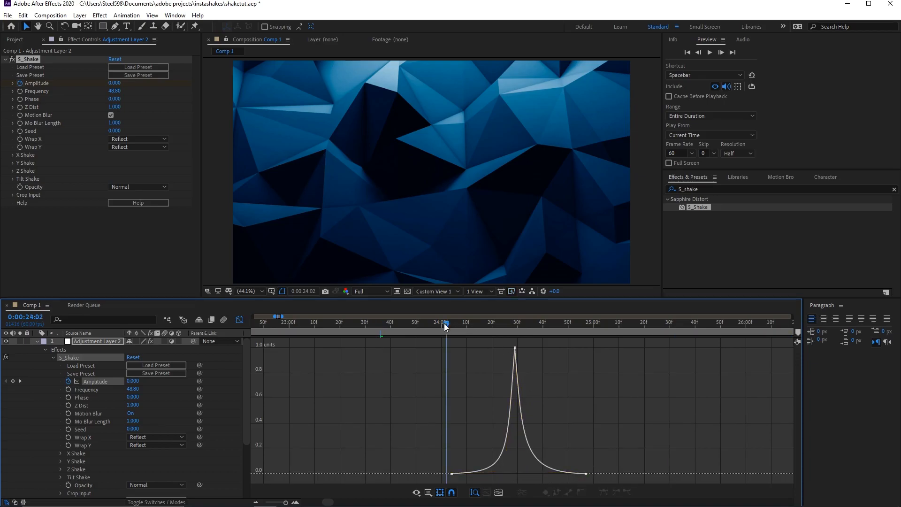
{"action": "left_click_drag", "start_coordinate": [445, 324], "coordinate": [431, 324]}
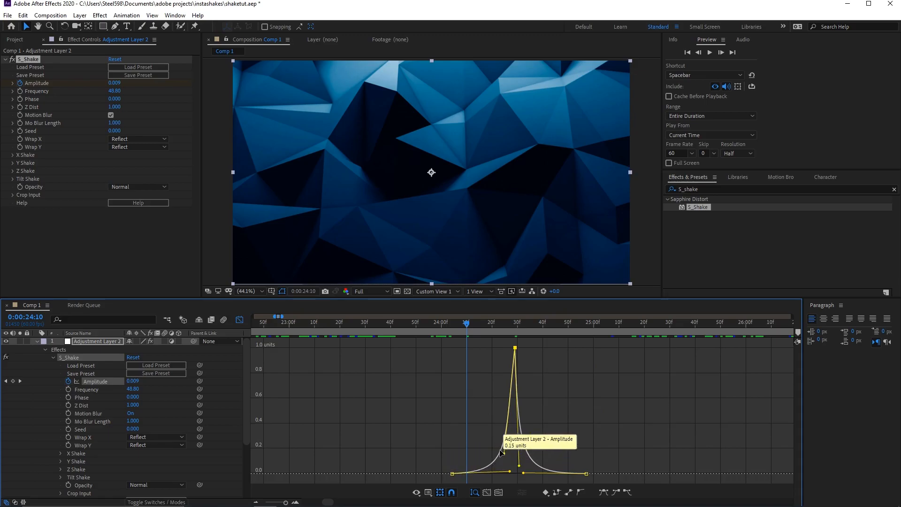
{"action": "mouse_move", "coordinate": [516, 349]}
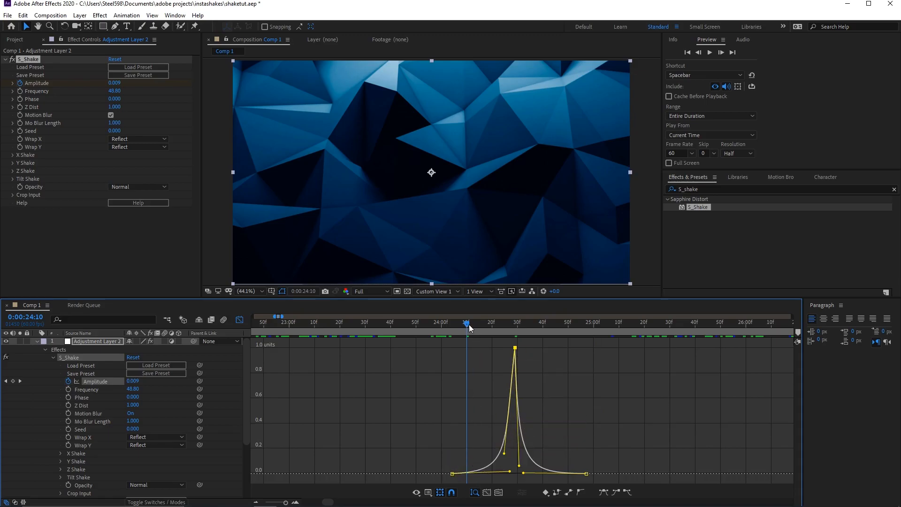
Preview the shake ramp up to 24:21 and return to the layer-bar keyframe view
{"action": "left_click", "coordinate": [573, 324]}
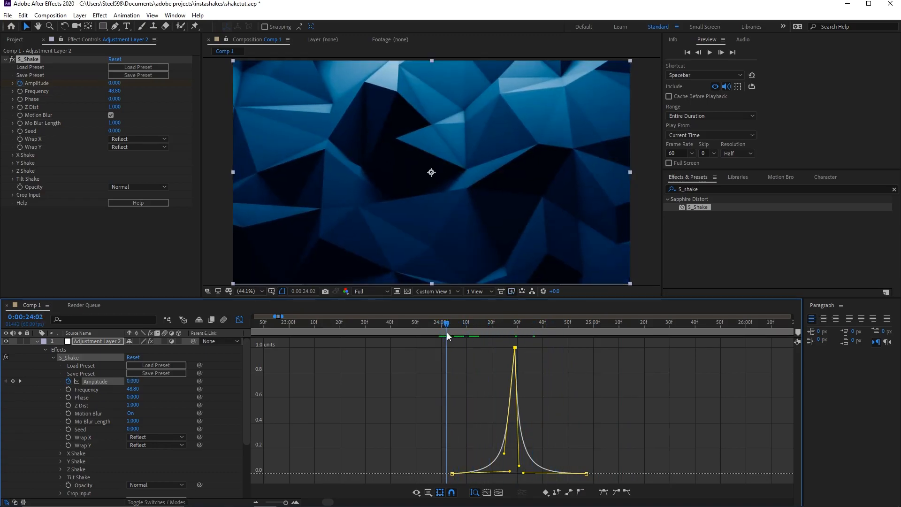
{"action": "left_click_drag", "start_coordinate": [449, 337], "coordinate": [439, 337]}
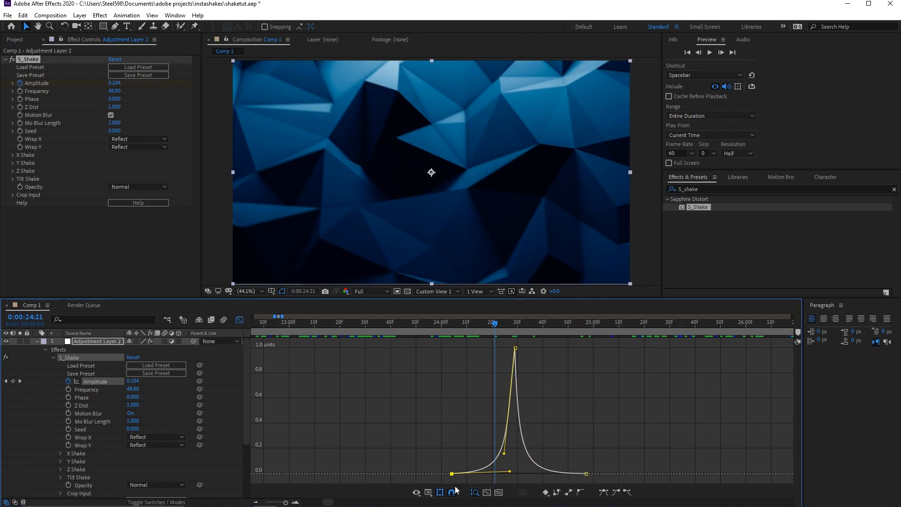
{"action": "mouse_move", "coordinate": [520, 404]}
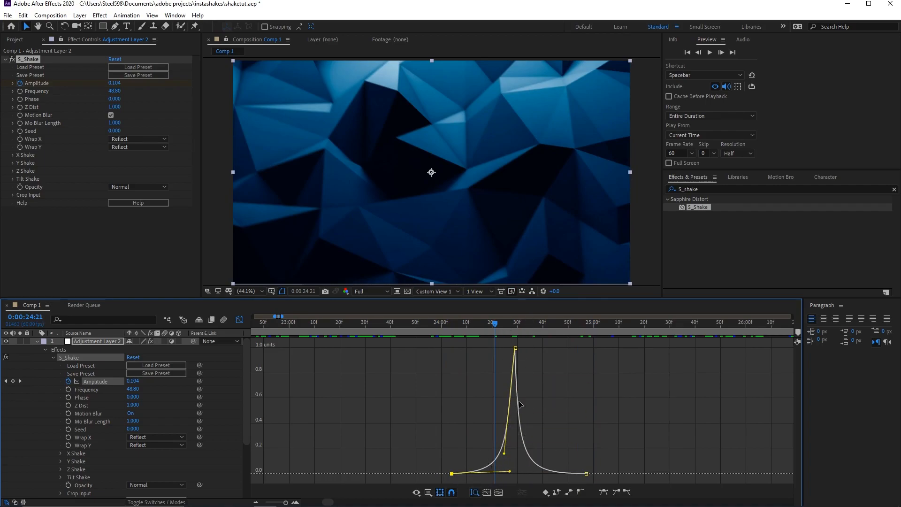
{"action": "mouse_move", "coordinate": [433, 418]}
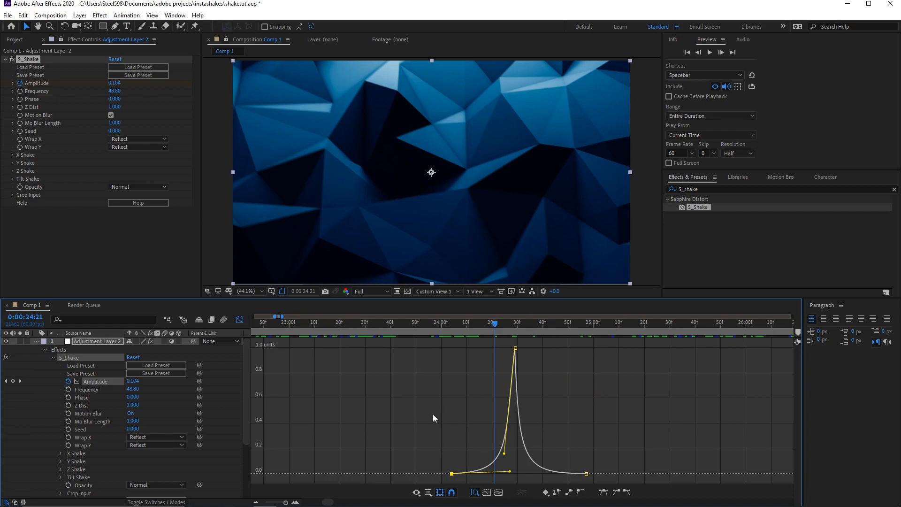
{"action": "mouse_move", "coordinate": [407, 420]}
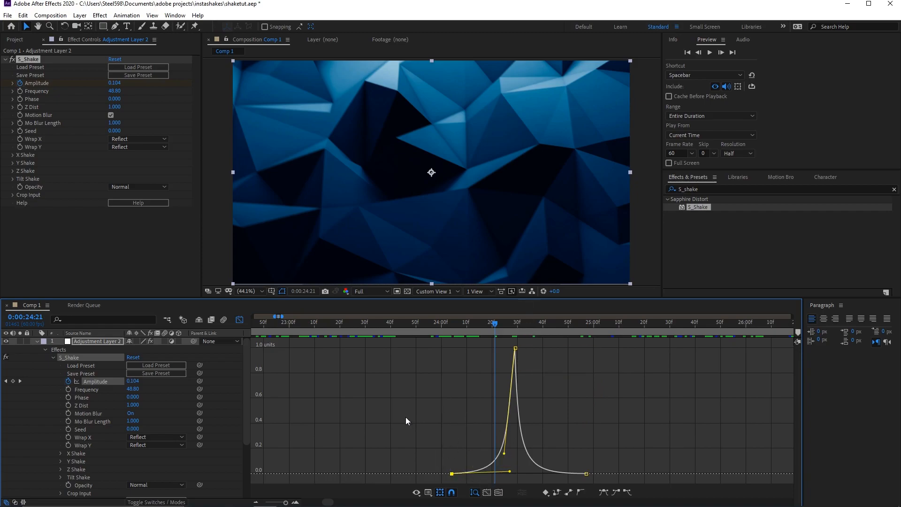
{"action": "mouse_move", "coordinate": [301, 365]}
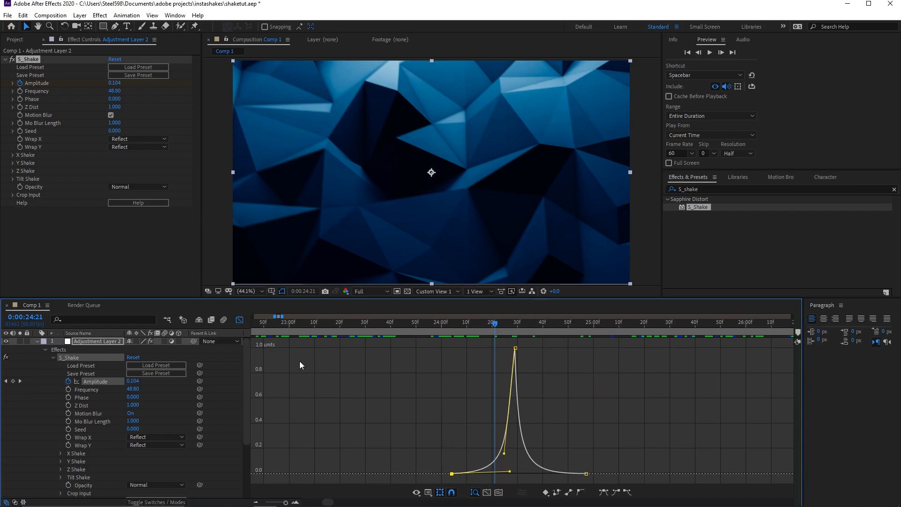
{"action": "left_click", "coordinate": [239, 319]}
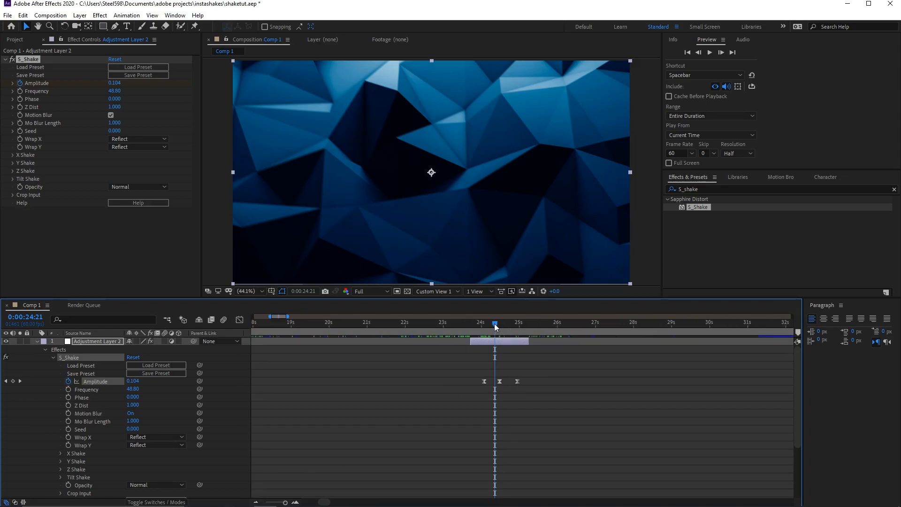
Collapse Adjustment Layer 2 so all eight Comp 1 layers are listed
{"action": "left_click", "coordinate": [438, 322]}
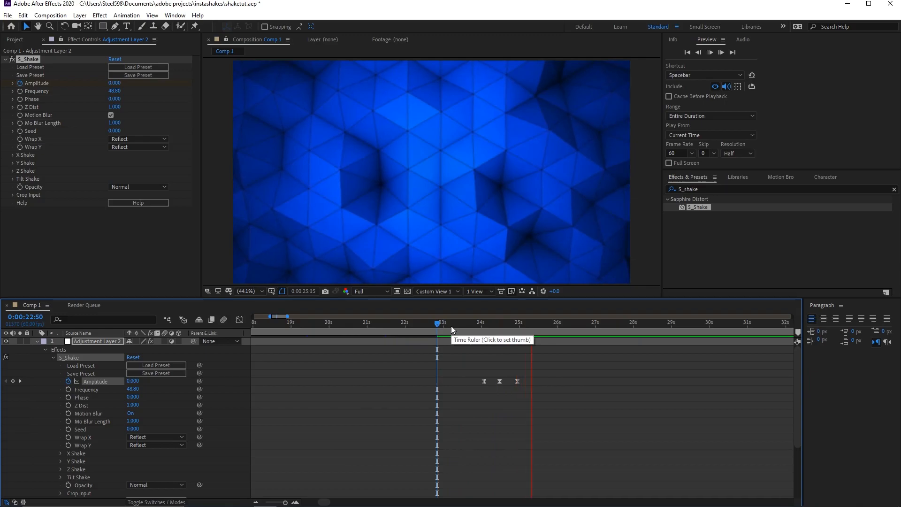
{"action": "left_click", "coordinate": [498, 322]}
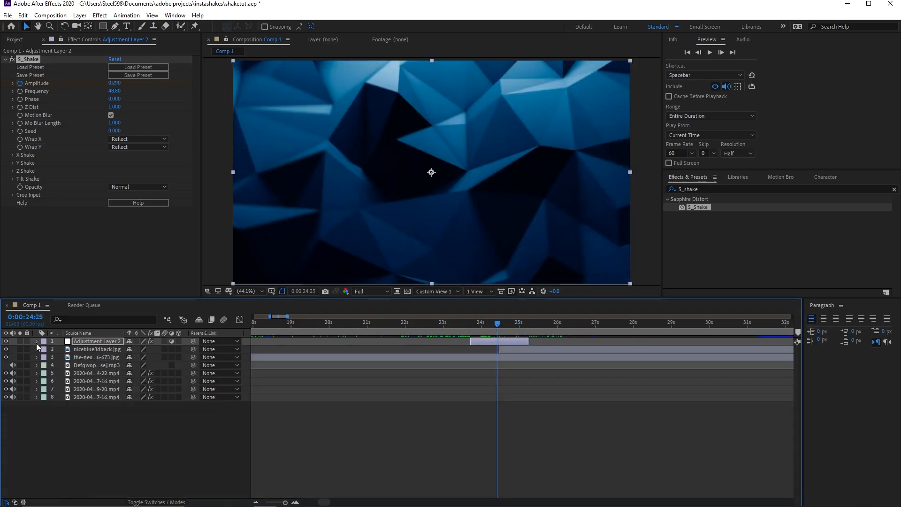
{"action": "mouse_move", "coordinate": [482, 335]}
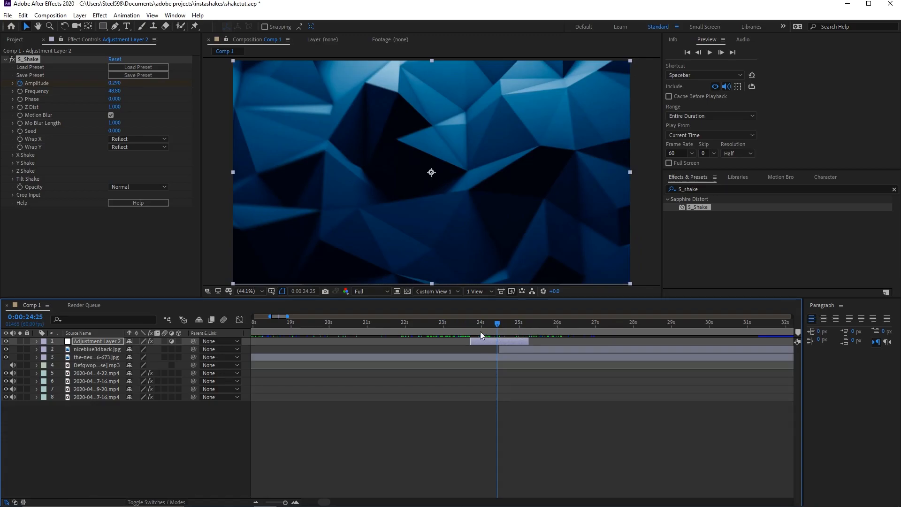
{"action": "mouse_move", "coordinate": [333, 333]}
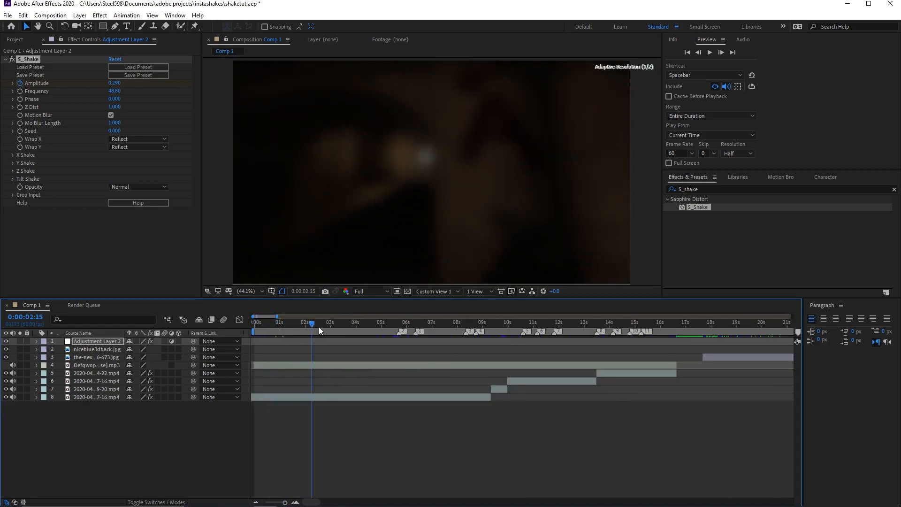
Review the stairway gameplay between 5 and 8 seconds for the duplicated shake layer
{"action": "left_click", "coordinate": [434, 323]}
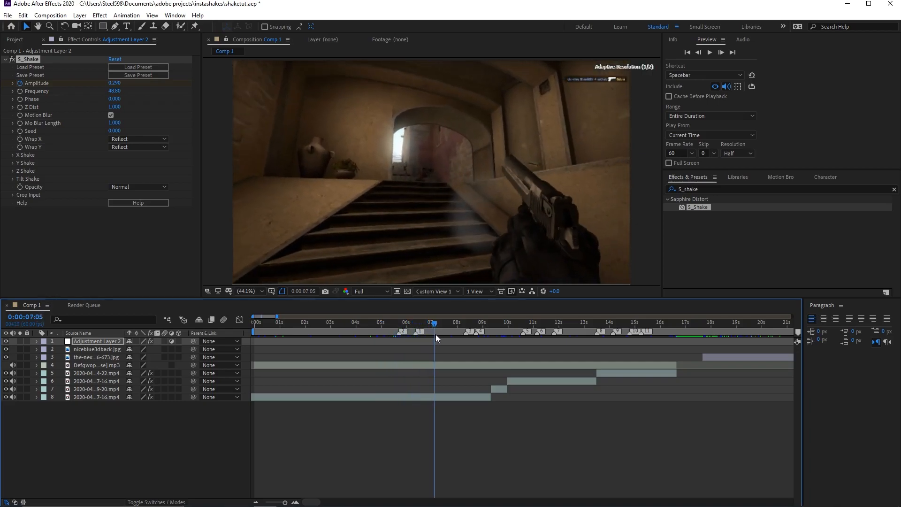
{"action": "left_click", "coordinate": [460, 329]}
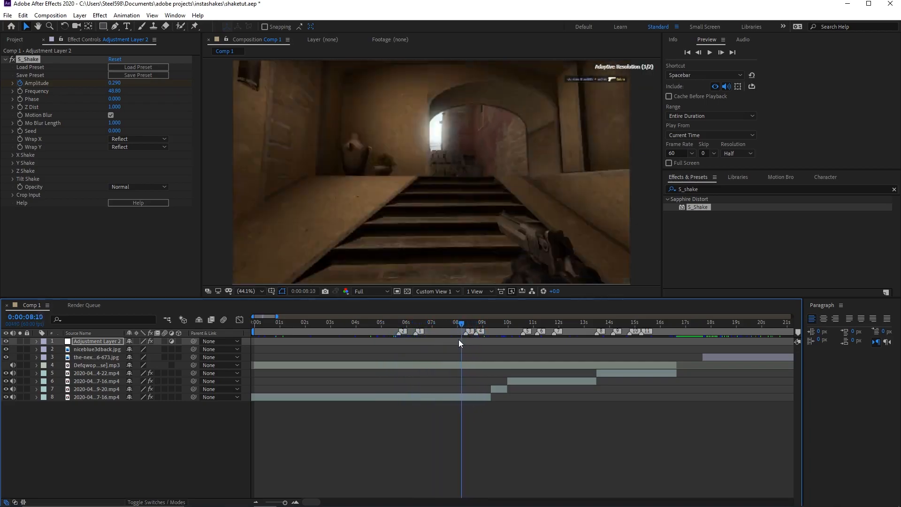
{"action": "left_click", "coordinate": [379, 321]}
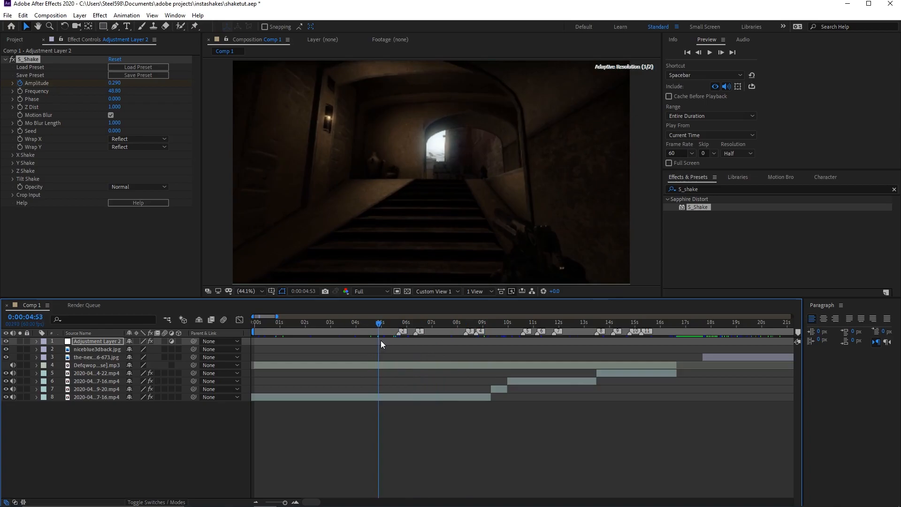
{"action": "left_click", "coordinate": [378, 323]}
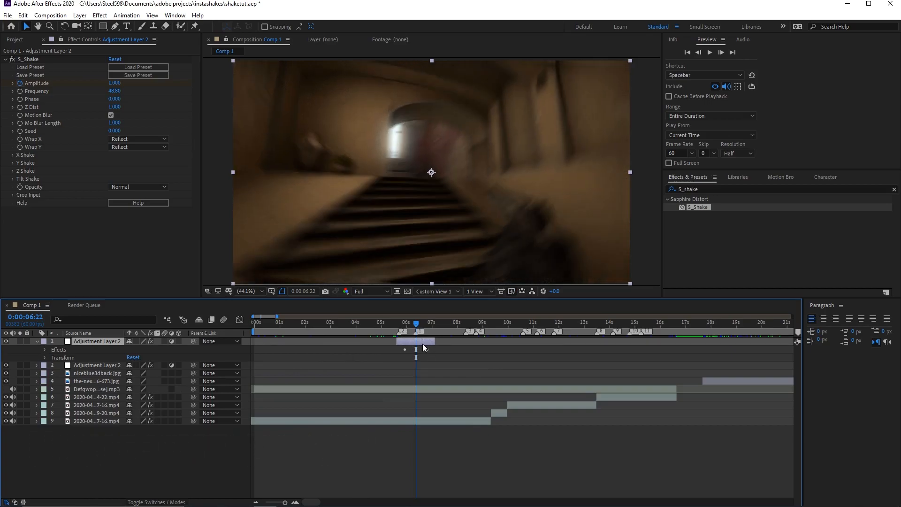
{"action": "left_click", "coordinate": [400, 323]}
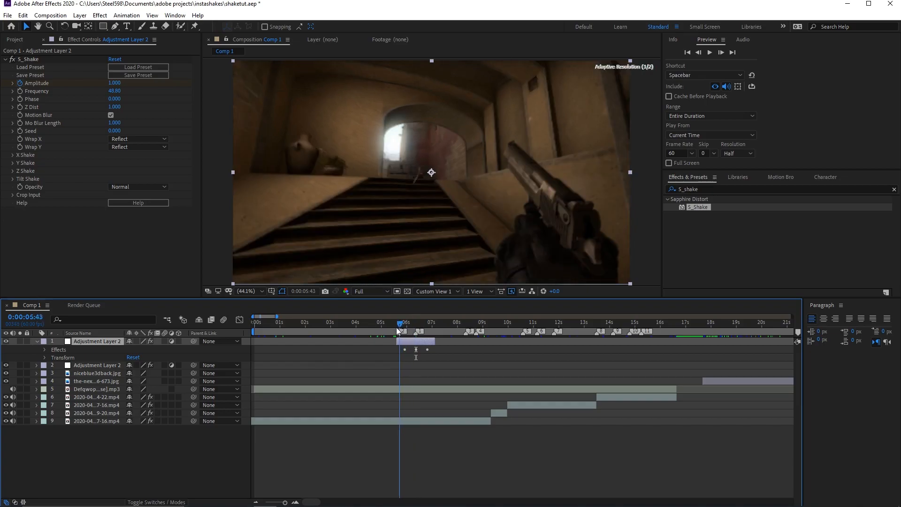
{"action": "left_click", "coordinate": [310, 323]}
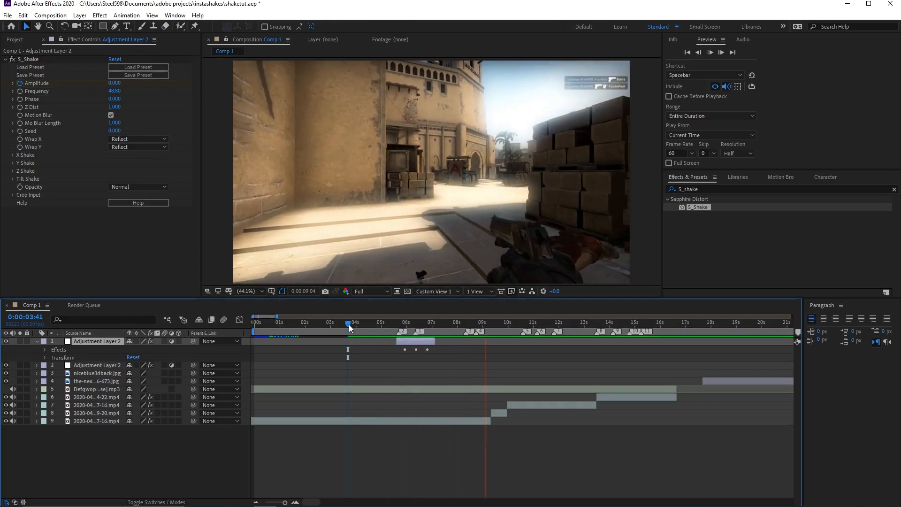
{"action": "left_click", "coordinate": [528, 322]}
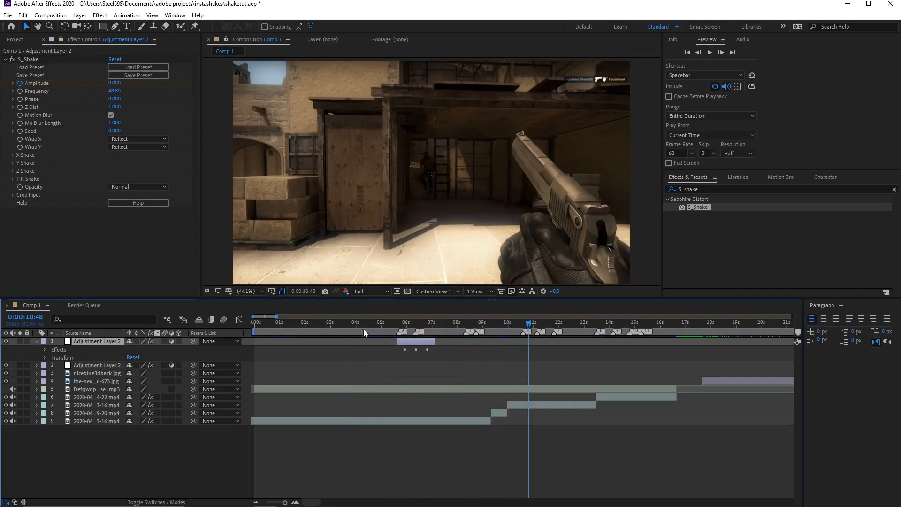
{"action": "left_click", "coordinate": [381, 323]}
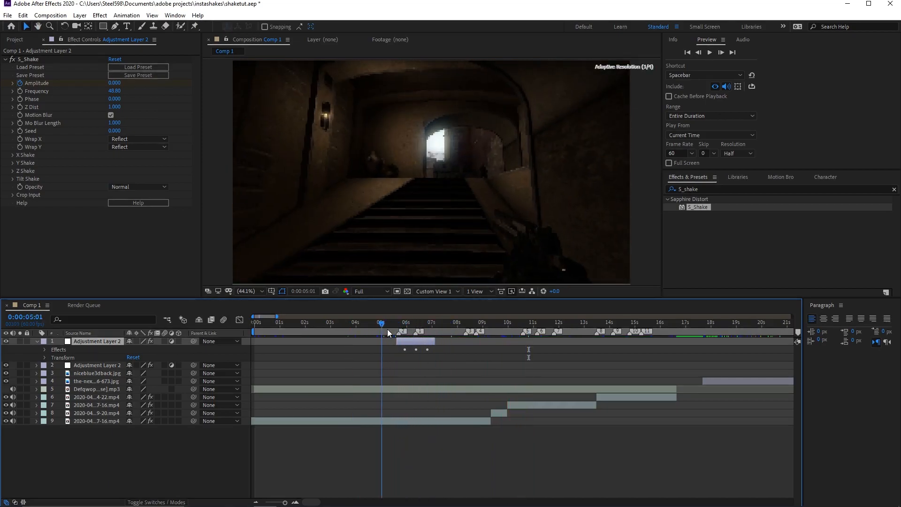
{"action": "left_click", "coordinate": [392, 324]}
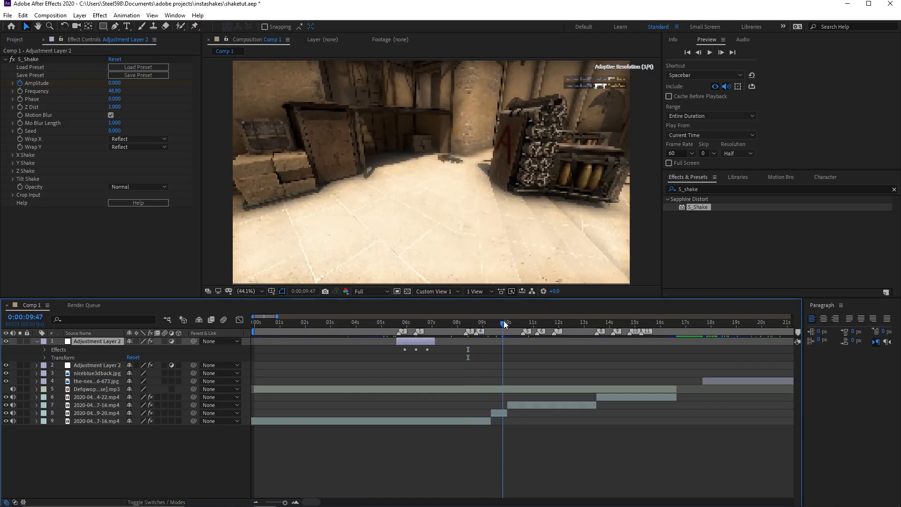
{"action": "left_click", "coordinate": [558, 324]}
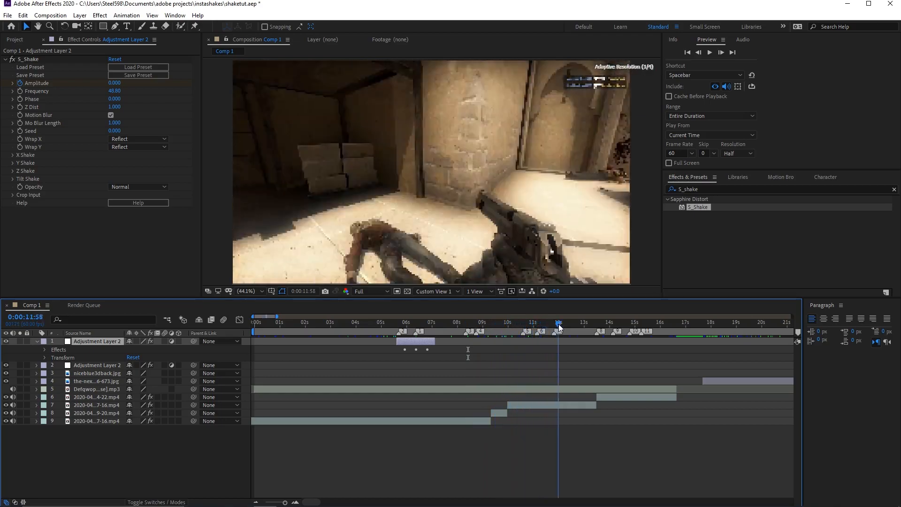
{"action": "left_click", "coordinate": [449, 323]}
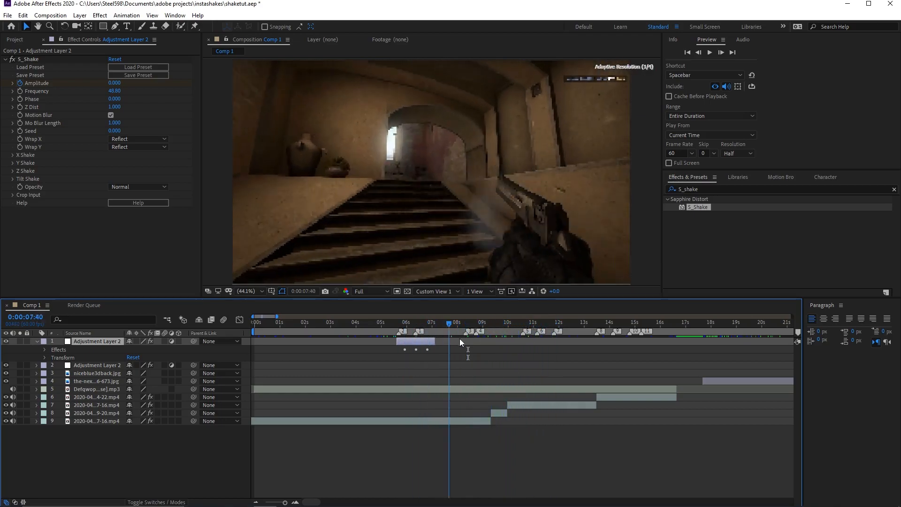
{"action": "left_click", "coordinate": [597, 323]}
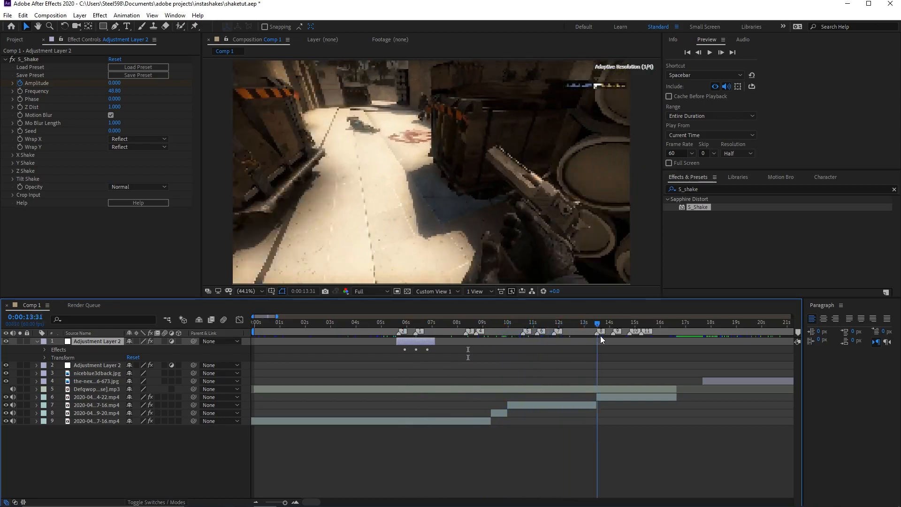
{"action": "left_click", "coordinate": [414, 323]}
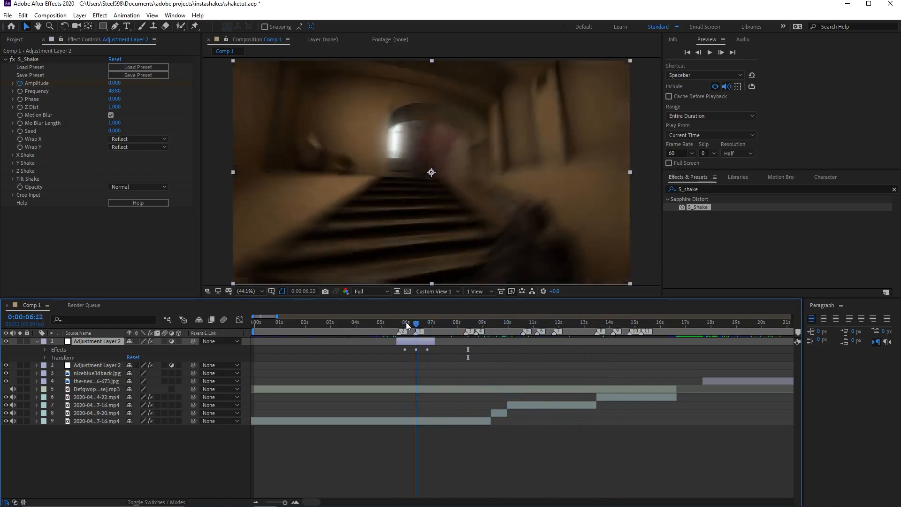
{"action": "left_click", "coordinate": [585, 323]}
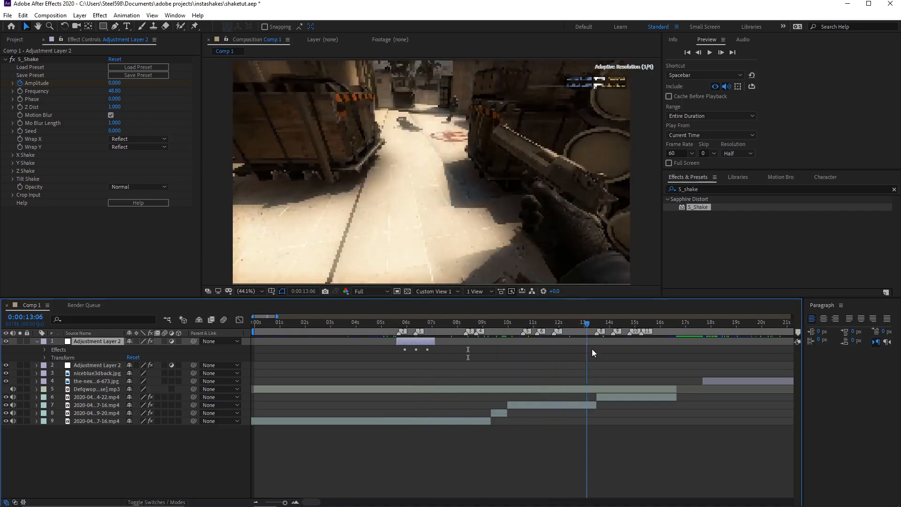
{"action": "left_click", "coordinate": [526, 322]}
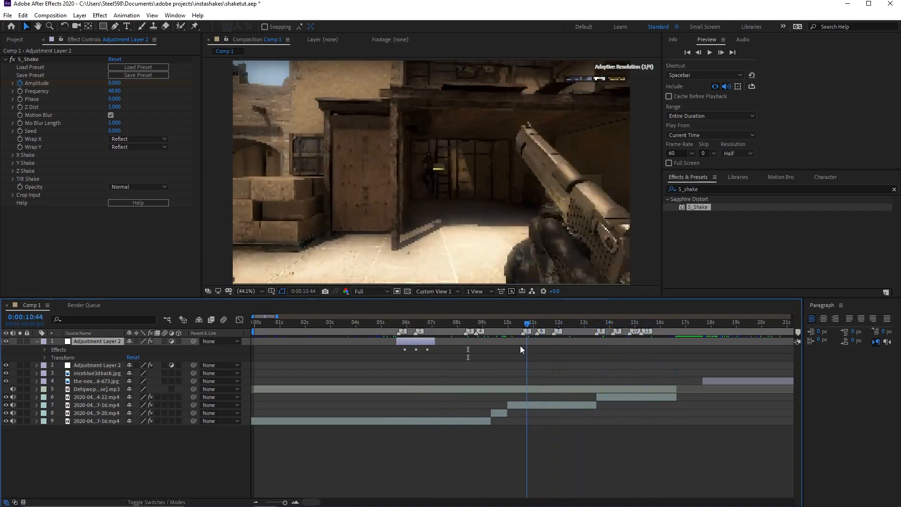
{"action": "left_click", "coordinate": [490, 324]}
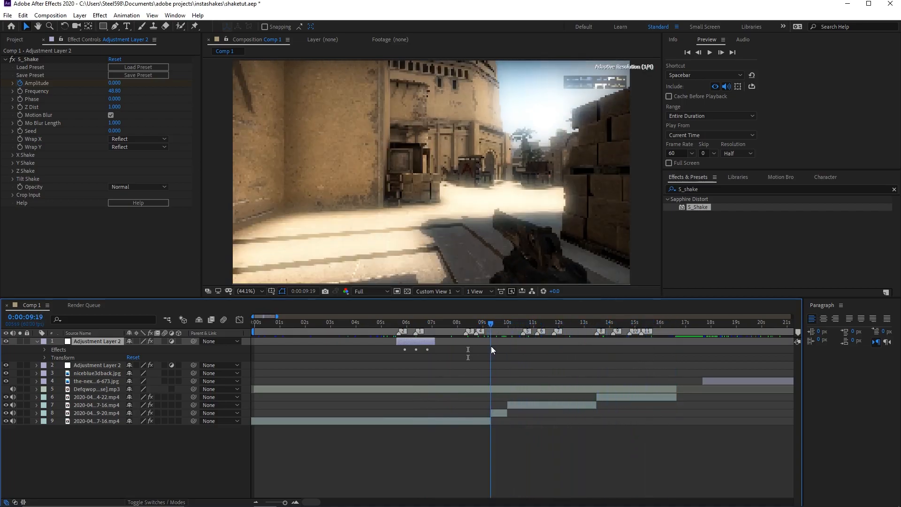
{"action": "left_click", "coordinate": [524, 323]}
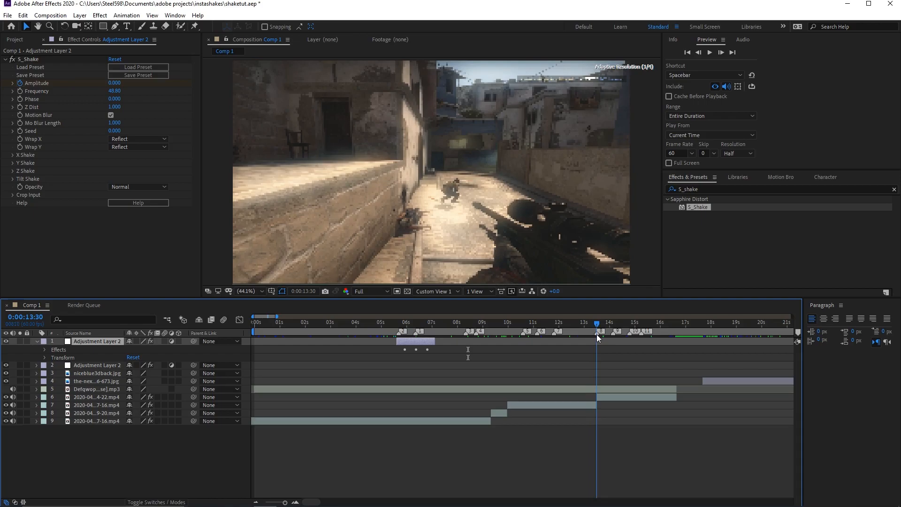
Add Adjustment Layer 3 via New > Adjustment Layer at the top of the stack near 13.5 s
{"action": "right_click", "coordinate": [584, 342]}
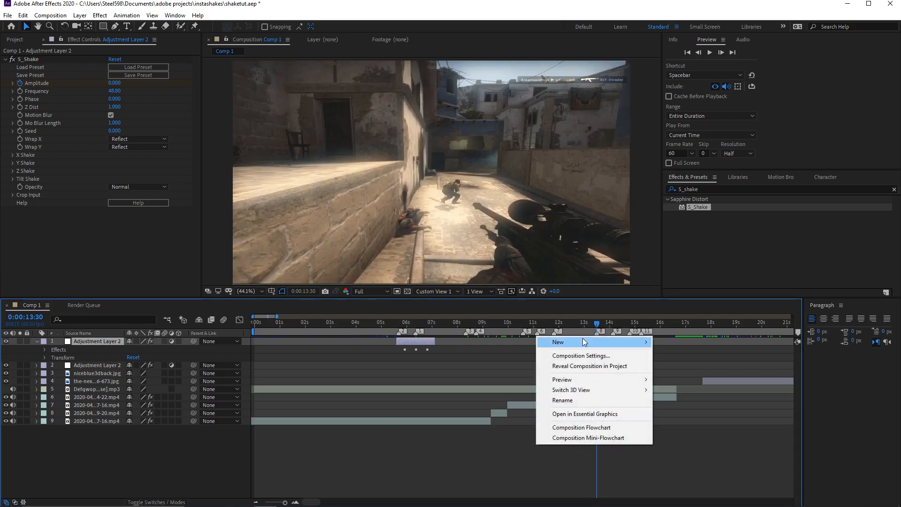
{"action": "left_click", "coordinate": [584, 342]}
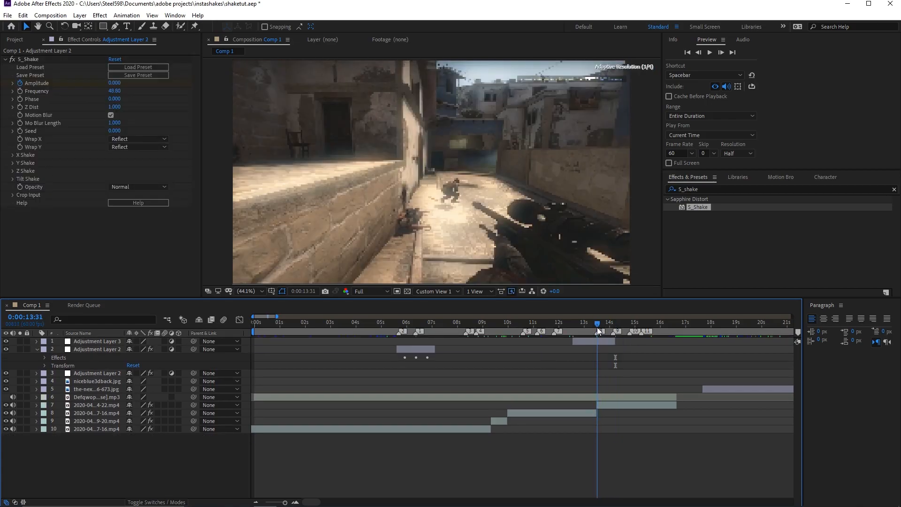
{"action": "left_click", "coordinate": [597, 323]}
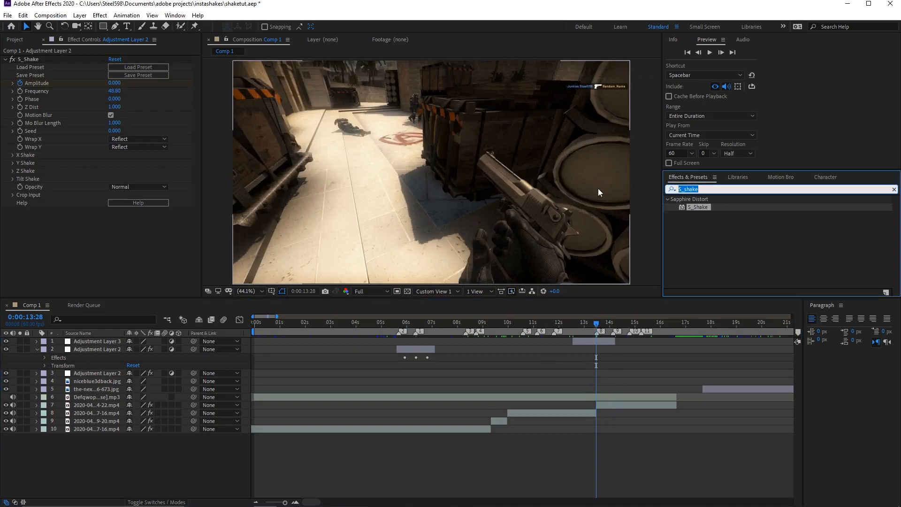
Search Effects & Presets for 'lost' to list the lost shake, slide and zoom presets
{"action": "type", "text": "lost"}
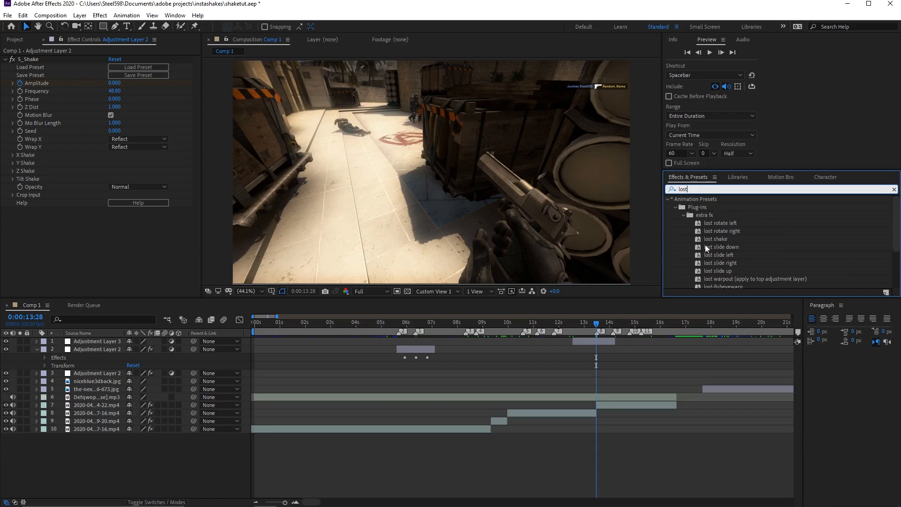
{"action": "scroll", "scroll_direction": "down", "scroll_amount": 3}
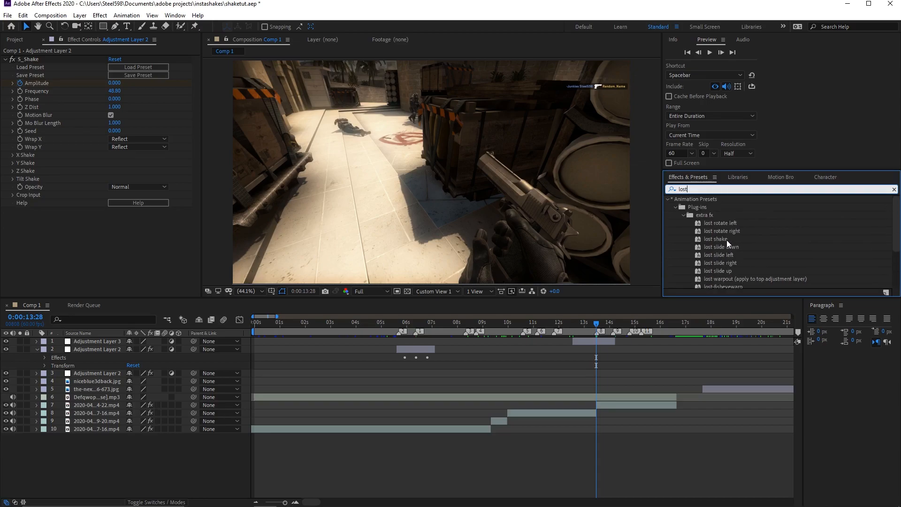
{"action": "scroll", "scroll_direction": "down", "scroll_amount": 3}
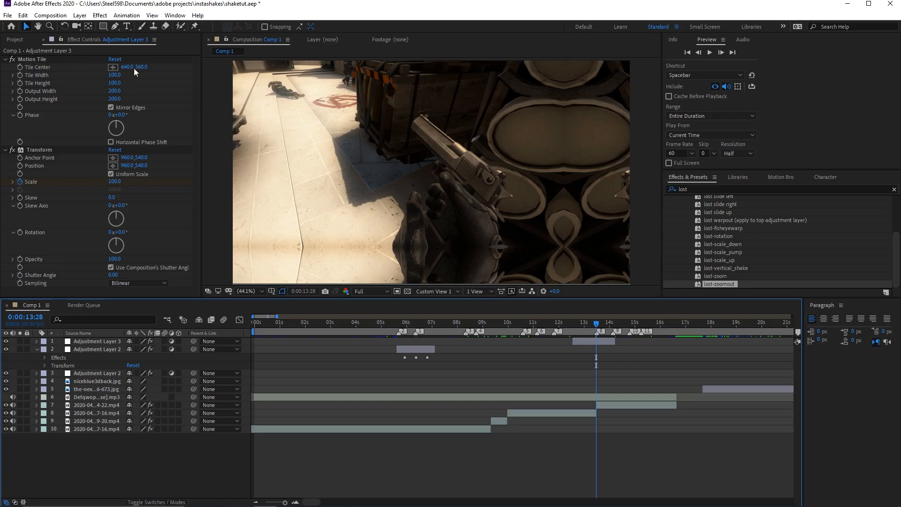
Set Motion Tile's Tile Center X on Adjustment Layer 3 to 960, restoring 960, 540 framing
{"action": "double_click", "coordinate": [126, 67]}
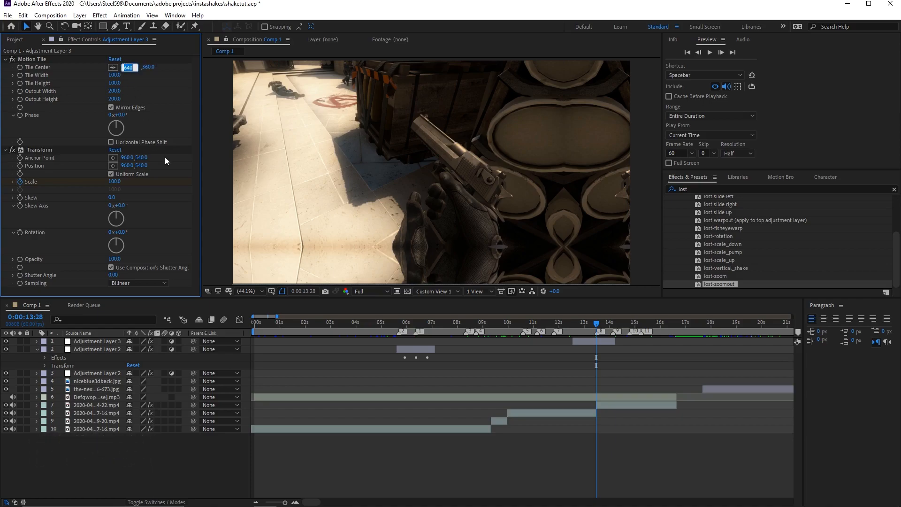
{"action": "type", "text": "960.0"}
{"action": "left_click", "coordinate": [148, 66]}
{"action": "type", "text": "540"}
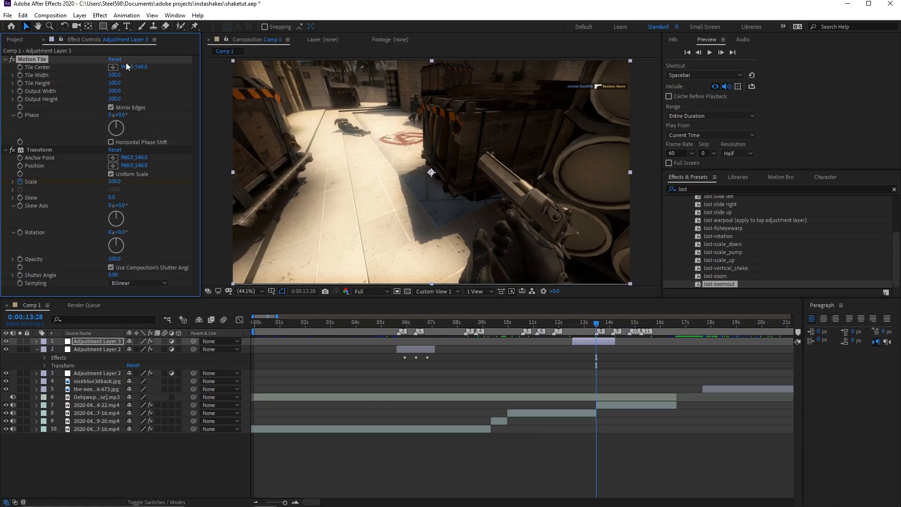
{"action": "mouse_move", "coordinate": [136, 88]}
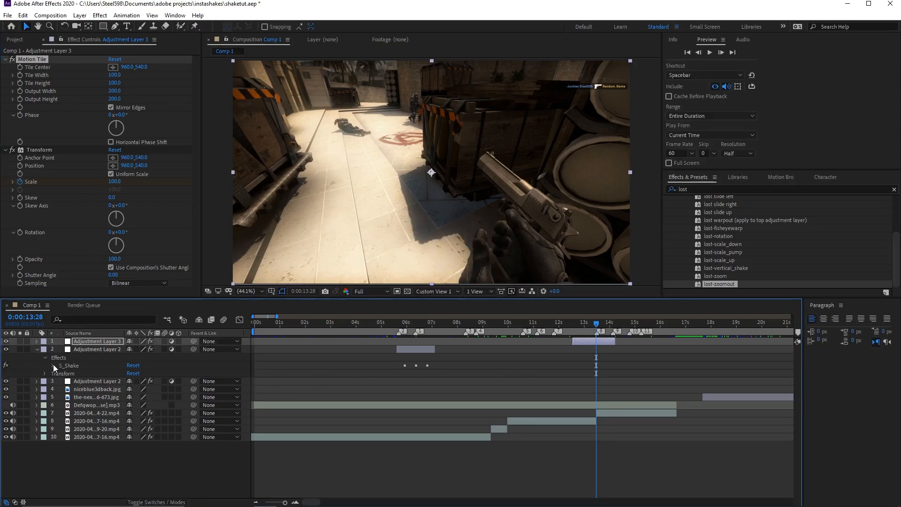
Shift Adjustment Layer 3's Scale keyframes left onto the beat near 13:28 and preview the zoom
{"action": "left_click", "coordinate": [49, 365]}
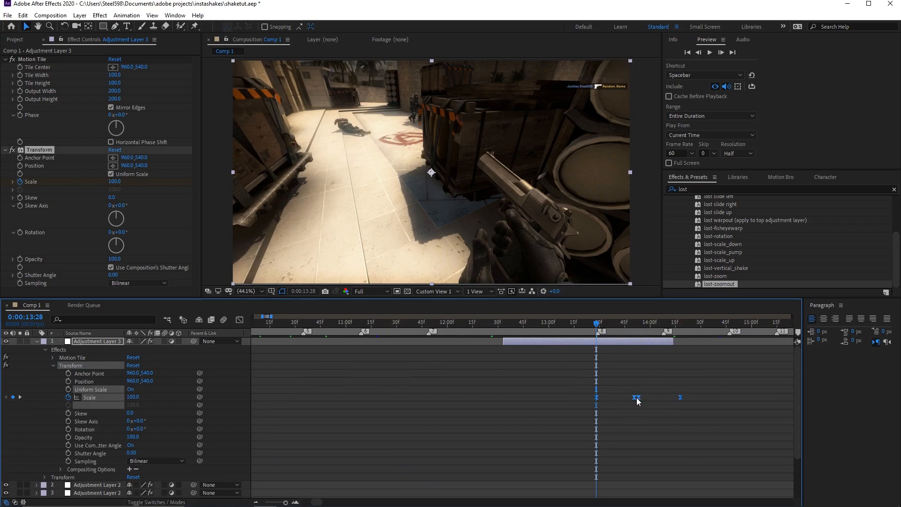
{"action": "left_click_drag", "start_coordinate": [637, 397], "coordinate": [596, 397]}
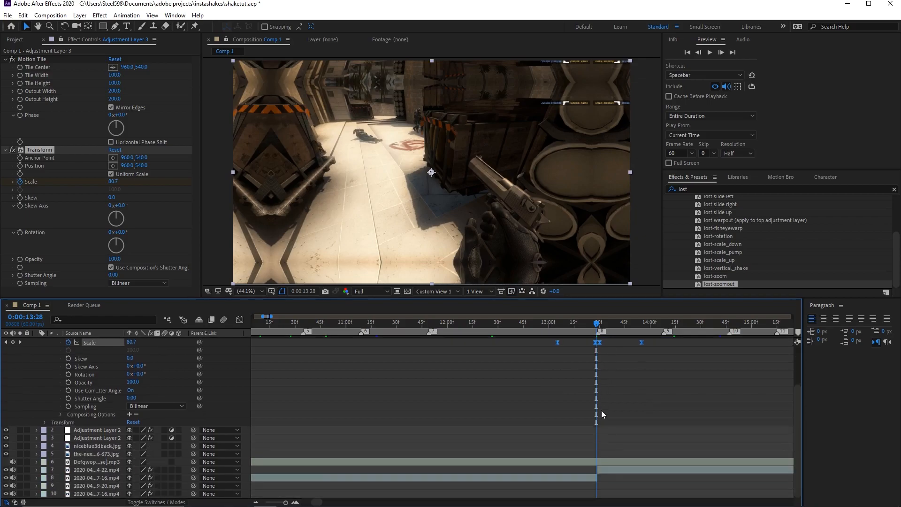
{"action": "left_click", "coordinate": [597, 325]}
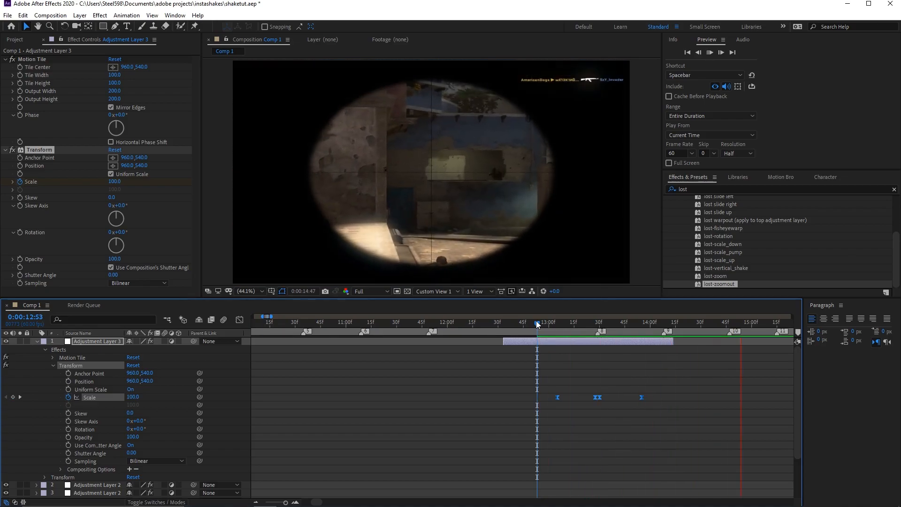
{"action": "left_click", "coordinate": [540, 324]}
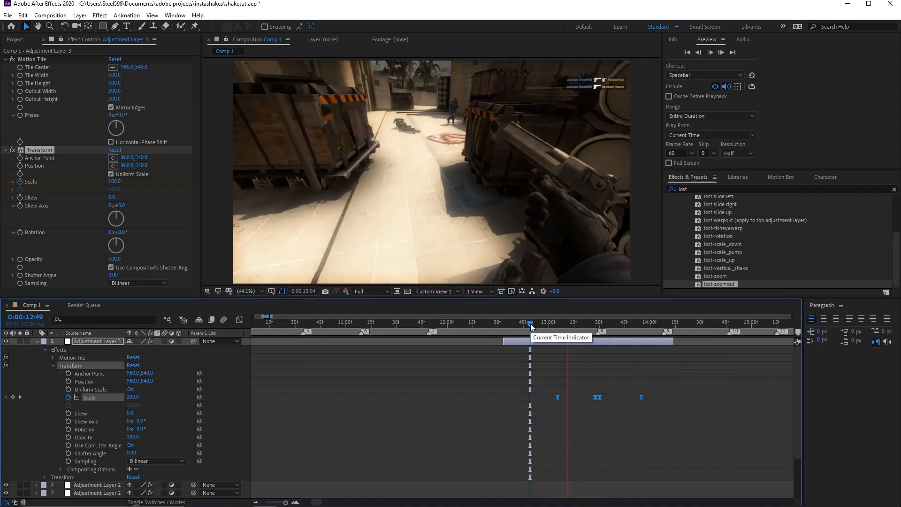
{"action": "left_click", "coordinate": [529, 323]}
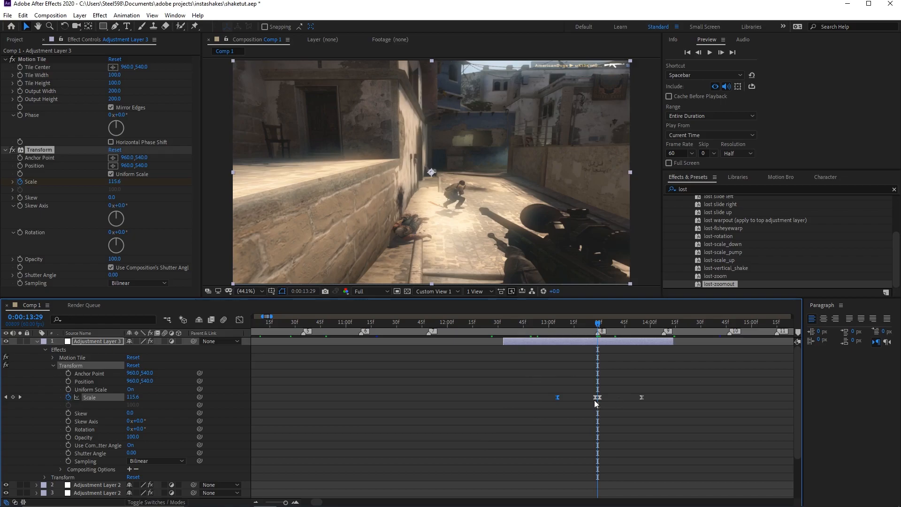
{"action": "mouse_move", "coordinate": [597, 404]}
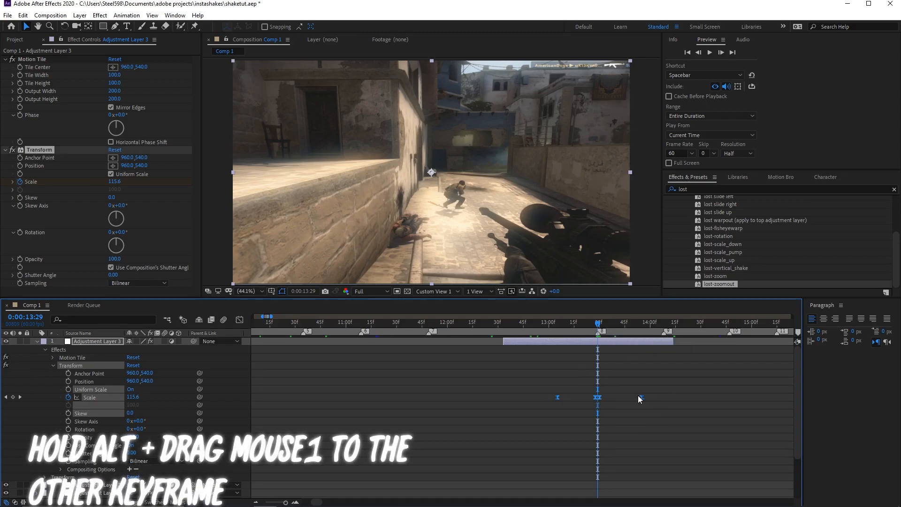
Squeeze the zoom's Scale keyframes closer together around the 13-second beat
{"action": "left_click_drag", "start_coordinate": [598, 398], "coordinate": [621, 398]}
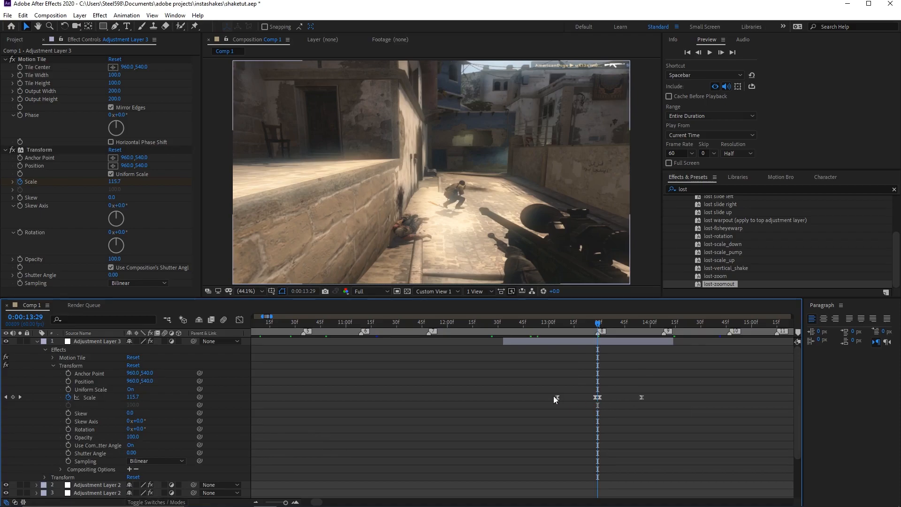
{"action": "mouse_move", "coordinate": [640, 402]}
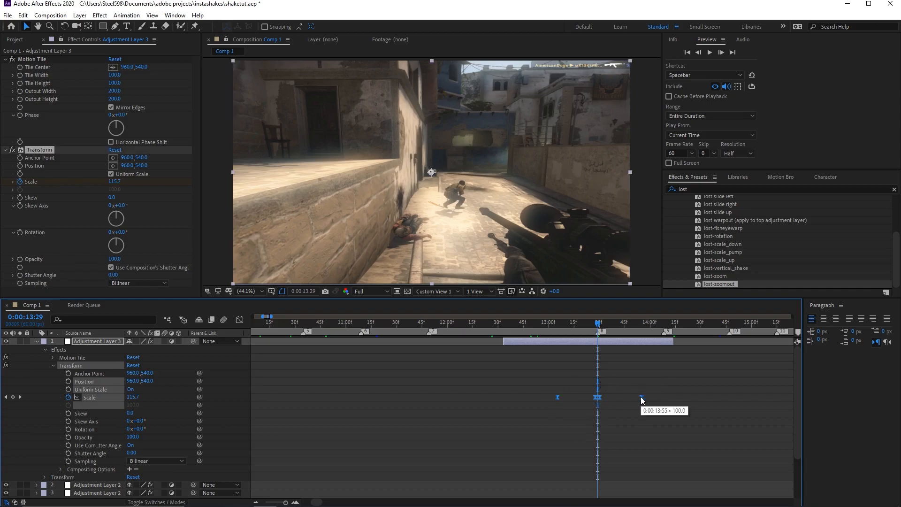
{"action": "mouse_move", "coordinate": [641, 397]}
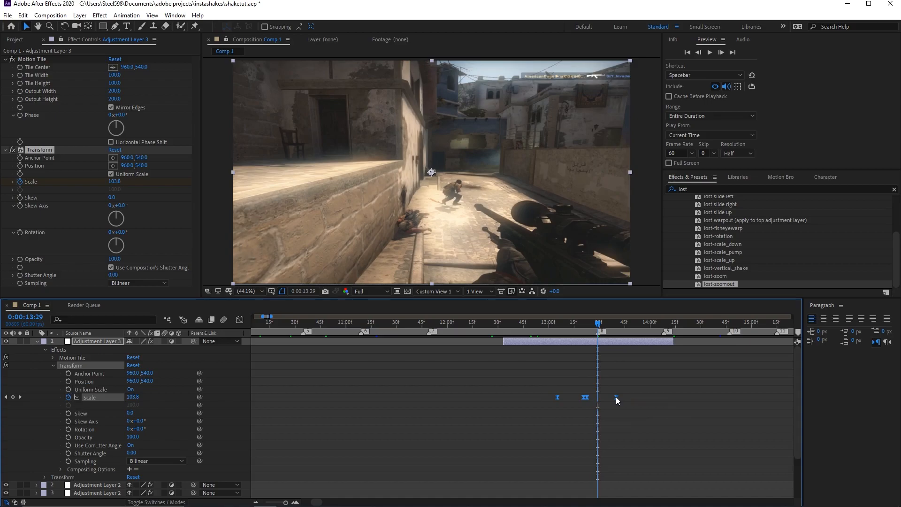
{"action": "left_click_drag", "start_coordinate": [584, 397], "coordinate": [598, 401]}
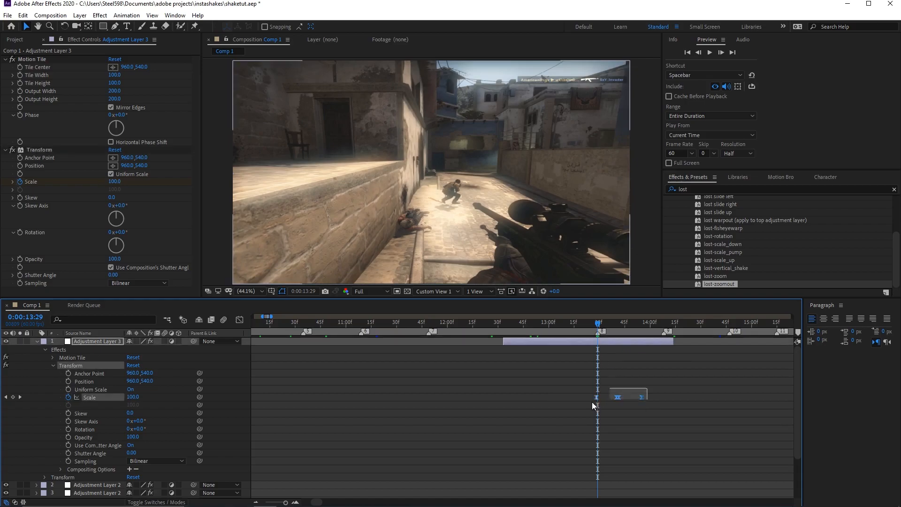
Tighten the Scale keyframes further and nudge them back onto the 13-second beat, scrubbing to check
{"action": "left_click_drag", "start_coordinate": [617, 396], "coordinate": [598, 396]}
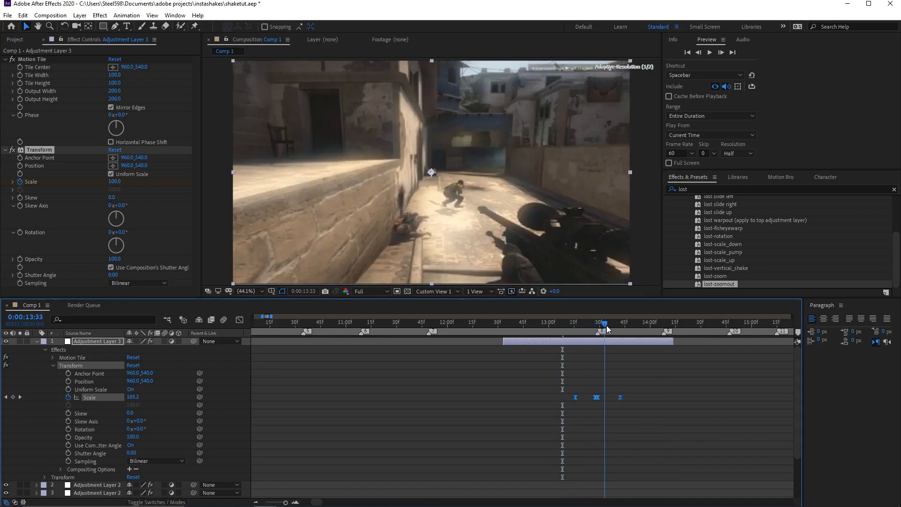
{"action": "left_click_drag", "start_coordinate": [604, 321], "coordinate": [595, 322]}
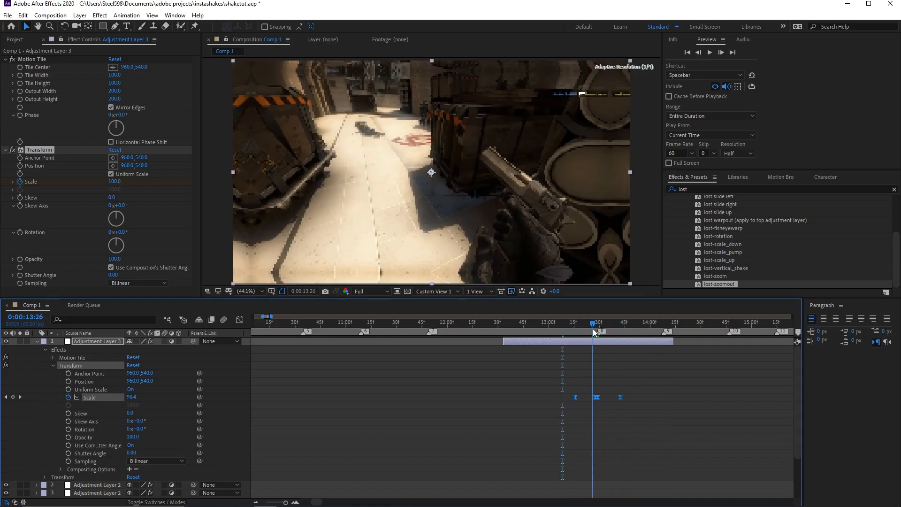
{"action": "left_click", "coordinate": [593, 323]}
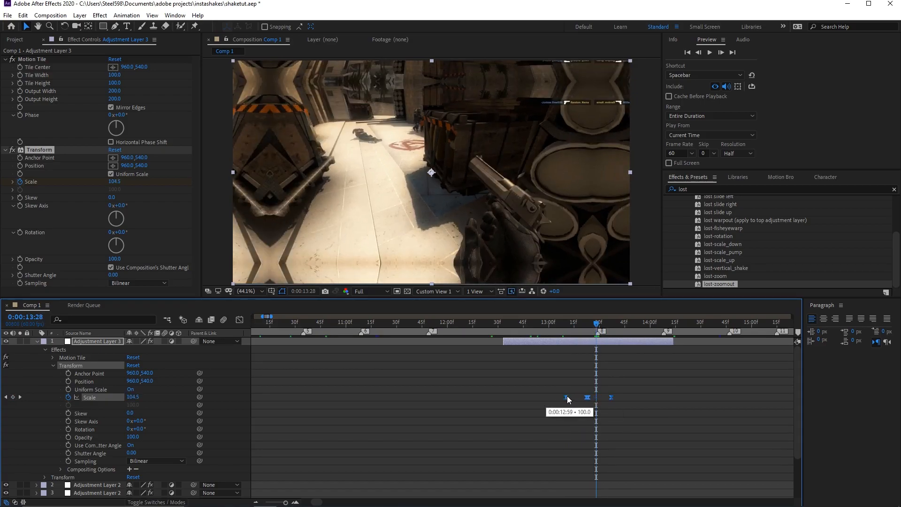
{"action": "left_click_drag", "start_coordinate": [586, 397], "coordinate": [595, 397]}
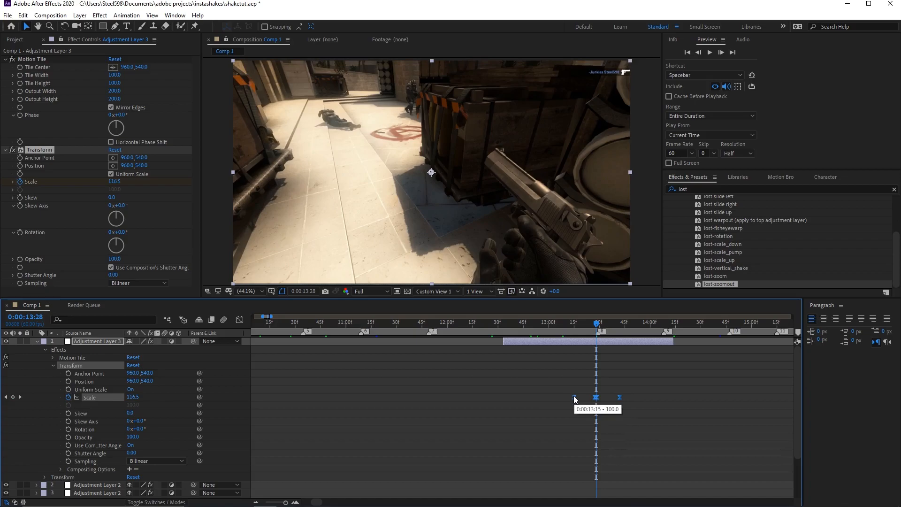
{"action": "left_click_drag", "start_coordinate": [574, 396], "coordinate": [544, 396]}
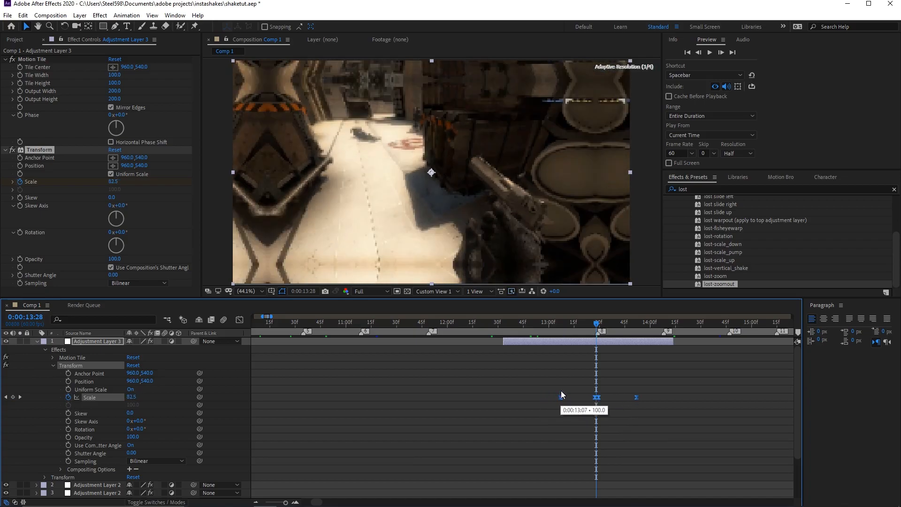
Place the first zoom keyframe on the beat and scrub through the zoom-in to verify the 120 peak
{"action": "left_click", "coordinate": [555, 331]}
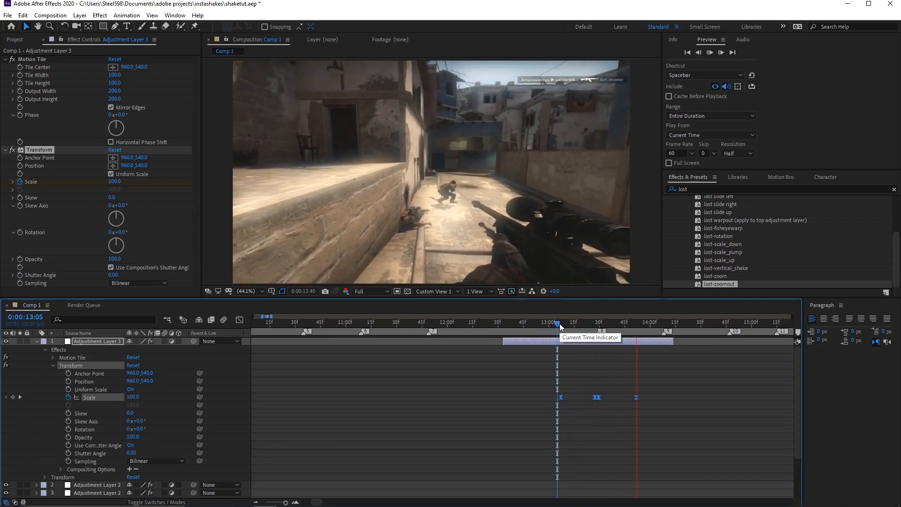
{"action": "left_click_drag", "start_coordinate": [559, 322], "coordinate": [601, 322]}
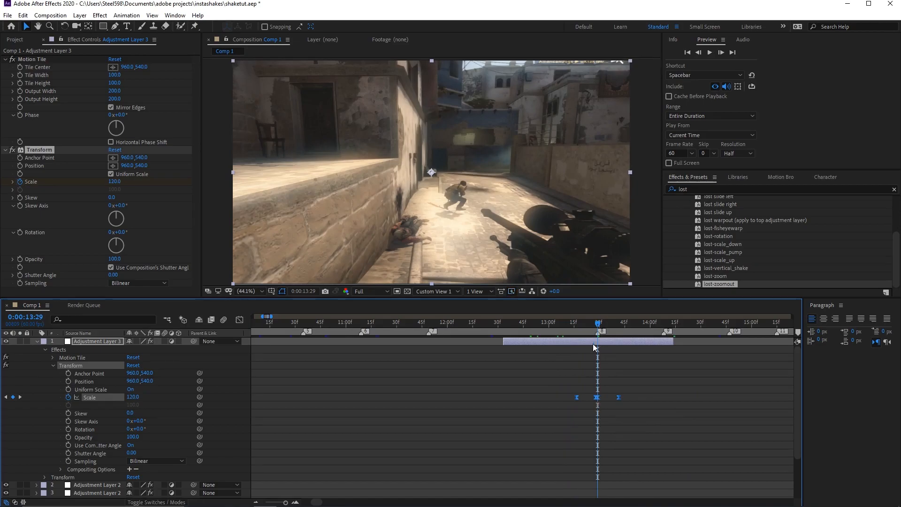
{"action": "left_click", "coordinate": [574, 322]}
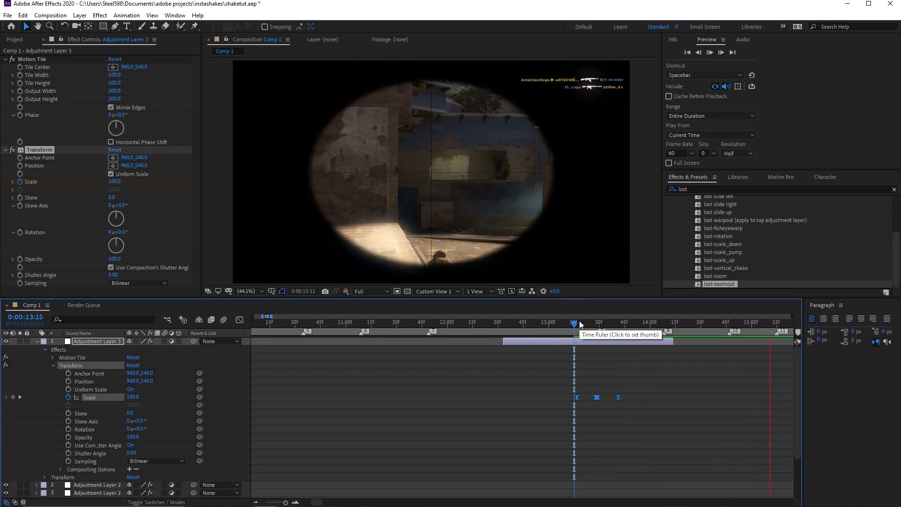
{"action": "left_click", "coordinate": [574, 323]}
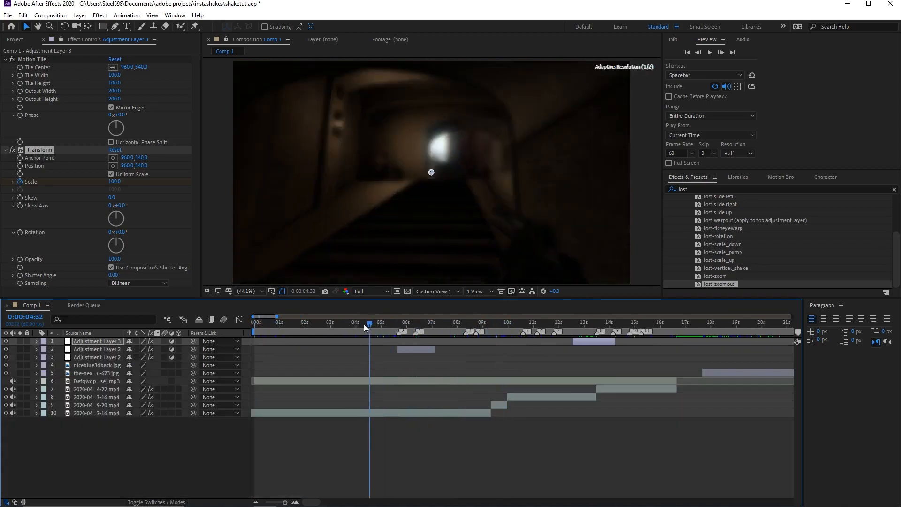
{"action": "left_click", "coordinate": [507, 323]}
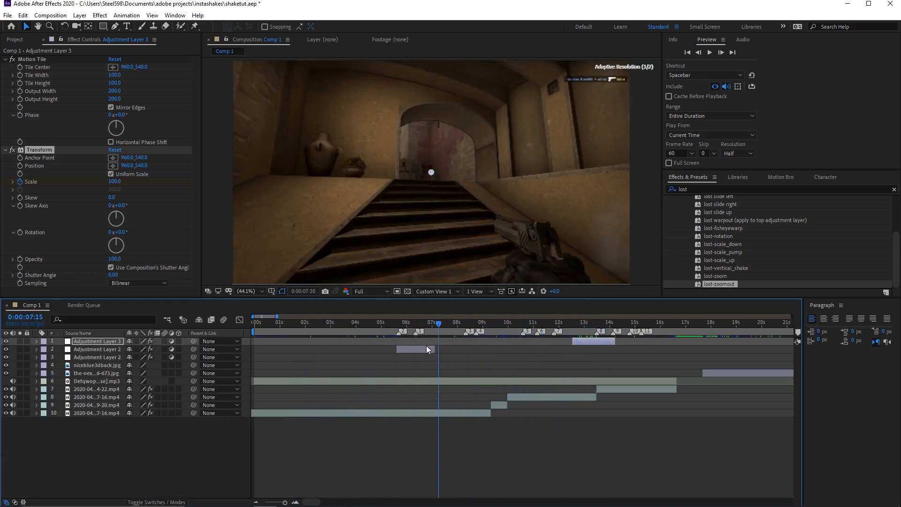
{"action": "left_click", "coordinate": [623, 322]}
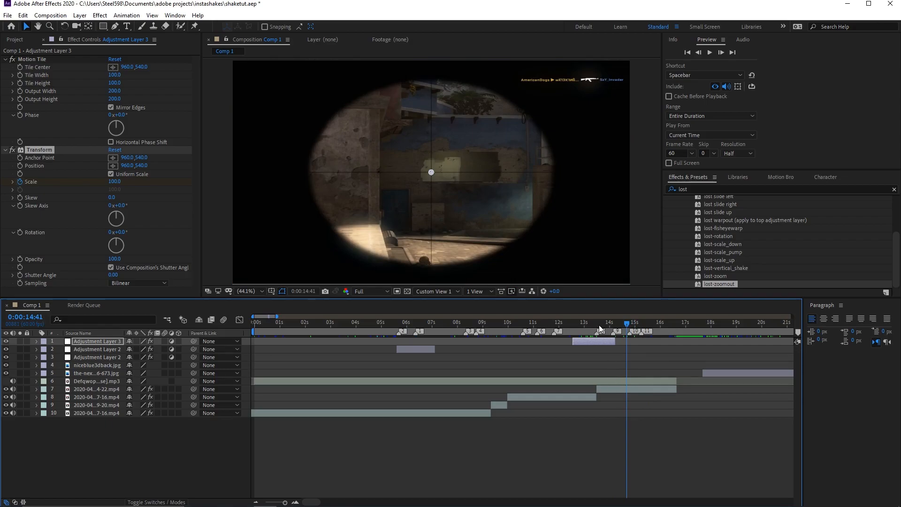
{"action": "left_click", "coordinate": [599, 331]}
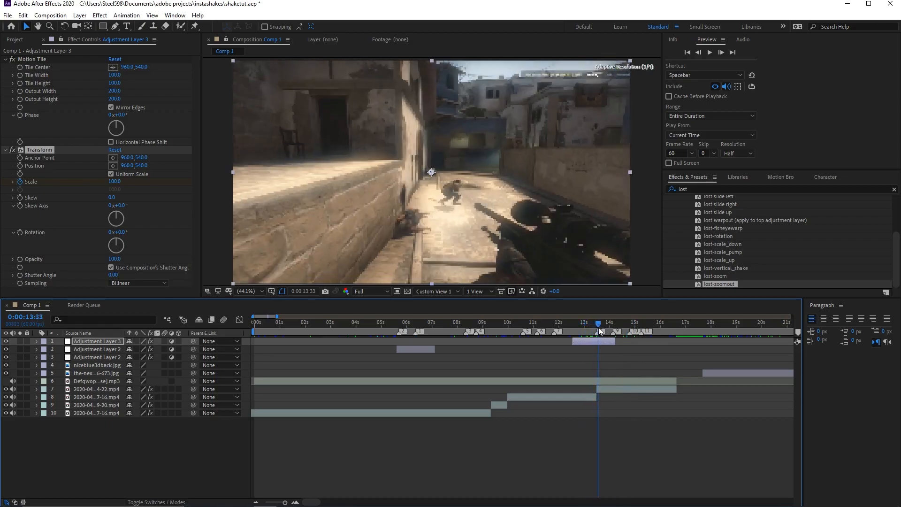
{"action": "left_click", "coordinate": [616, 322]}
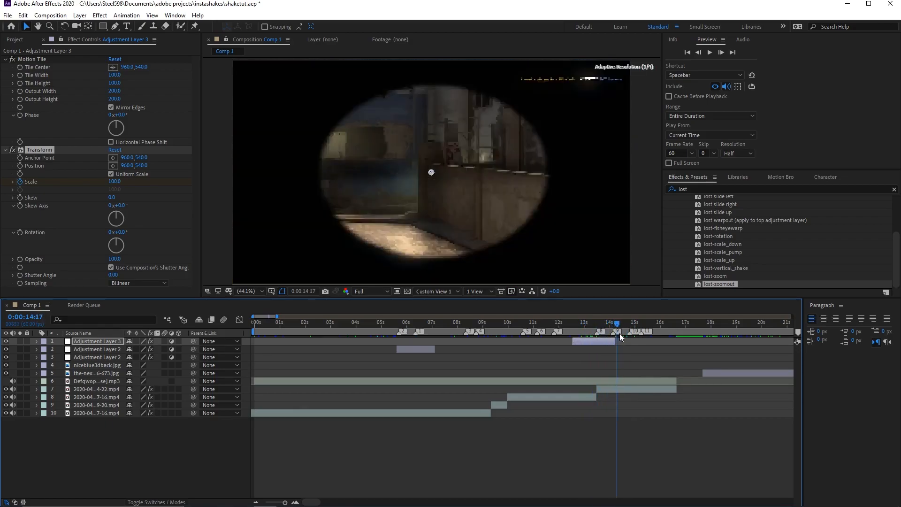
{"action": "left_click", "coordinate": [628, 324]}
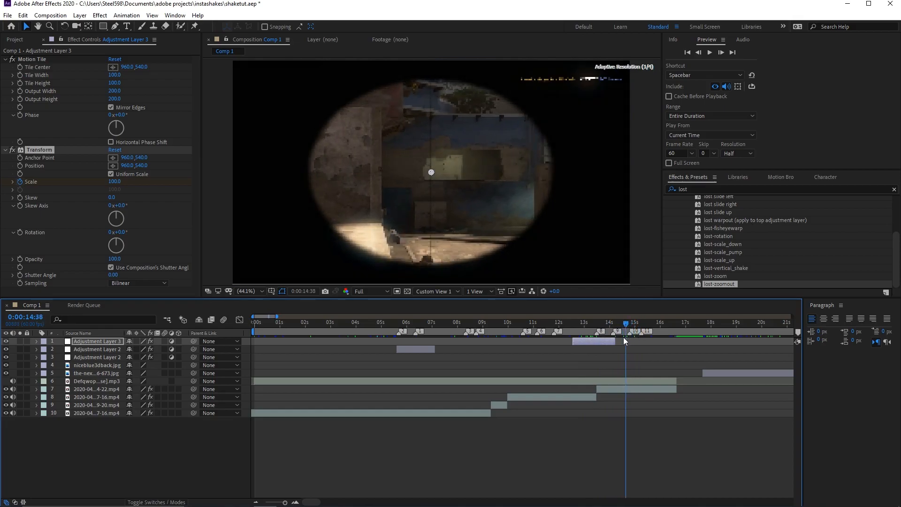
{"action": "left_click", "coordinate": [615, 322]}
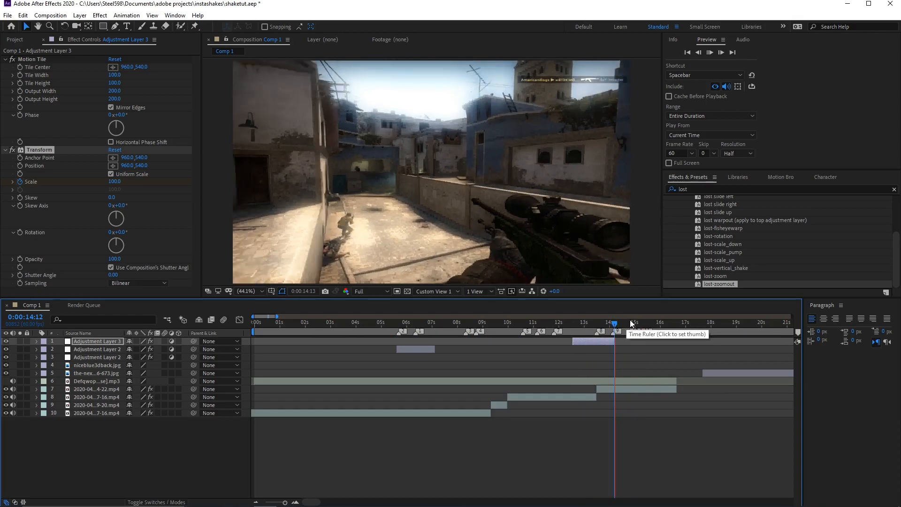
{"action": "left_click", "coordinate": [633, 323]}
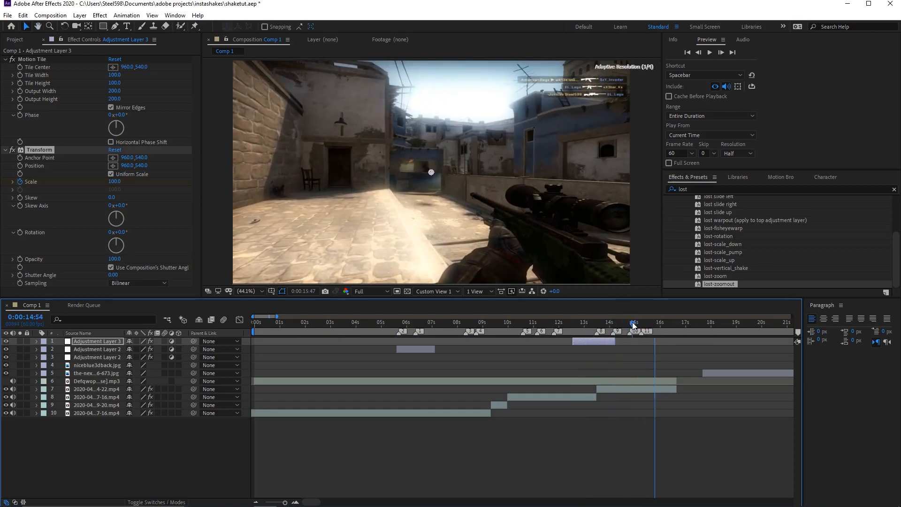
{"action": "left_click", "coordinate": [629, 323]}
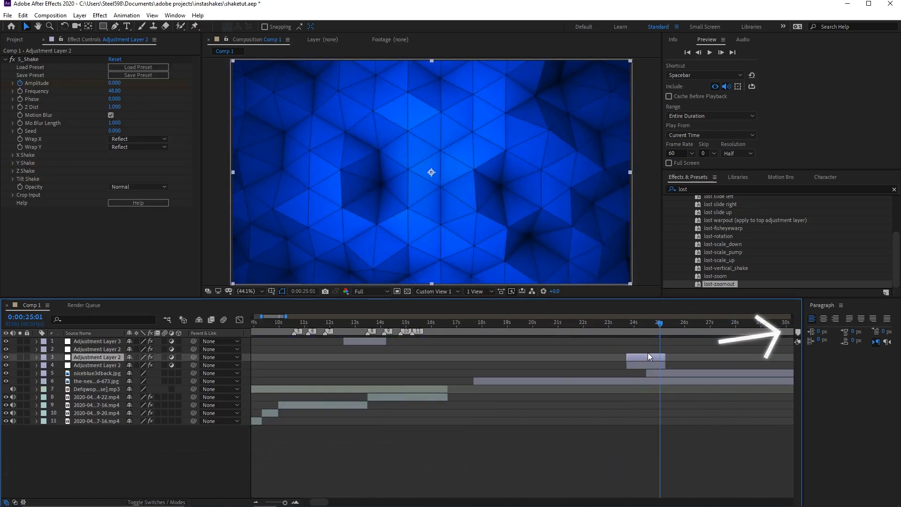
Select the new S_Shake adjustment layer near 14.5 s and scrub around the shake
{"action": "left_click", "coordinate": [402, 324]}
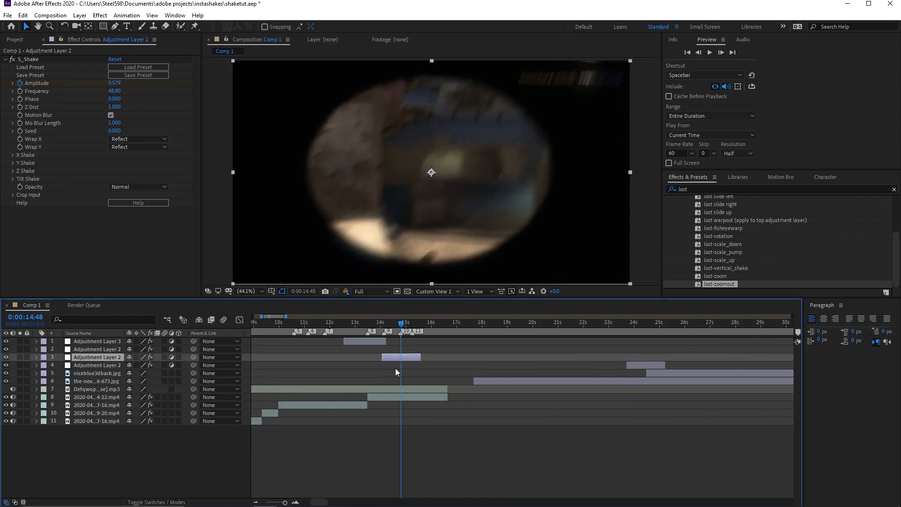
{"action": "left_click", "coordinate": [380, 323]}
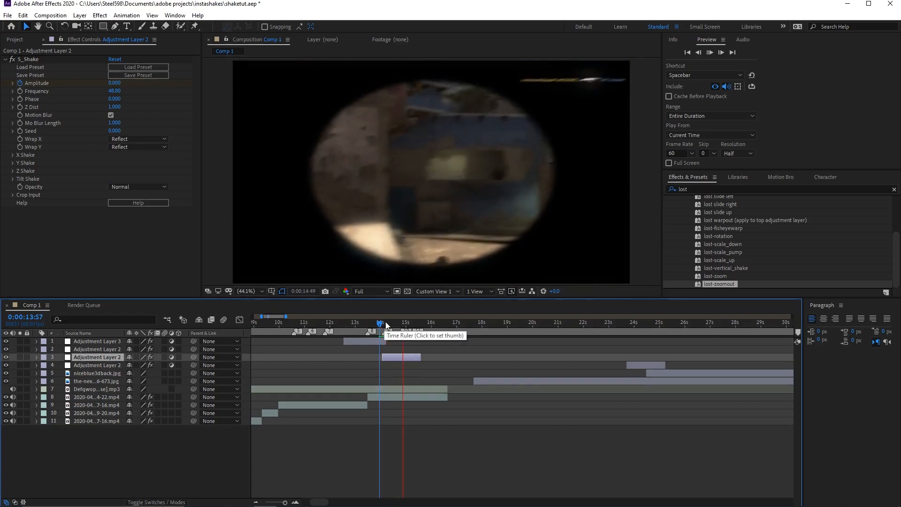
{"action": "left_click", "coordinate": [402, 323]}
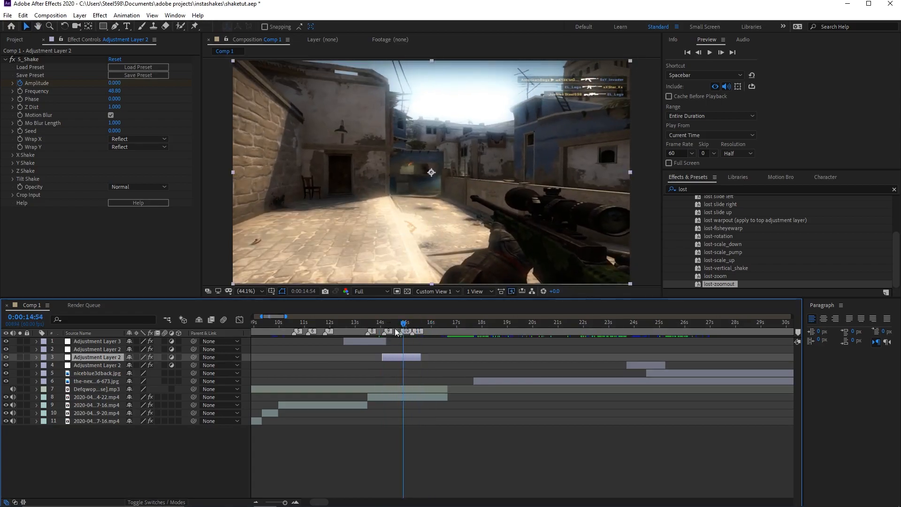
{"action": "left_click", "coordinate": [422, 324]}
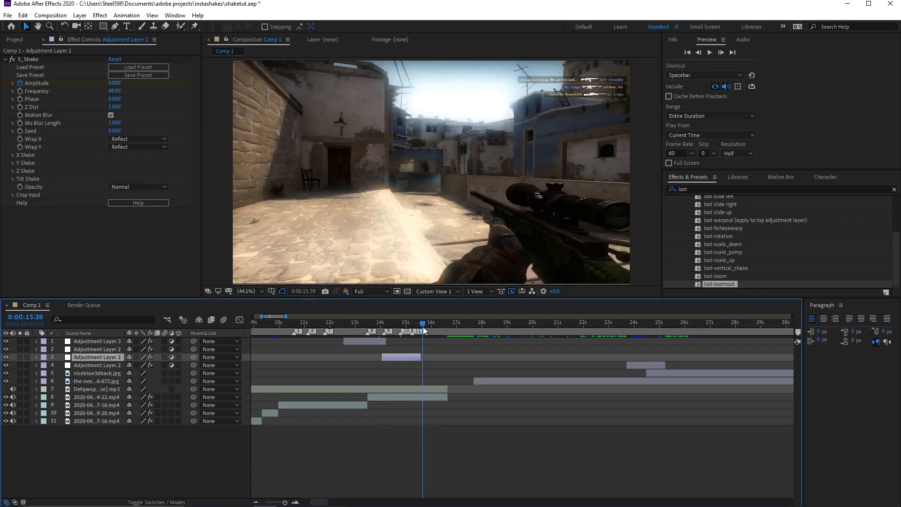
{"action": "left_click", "coordinate": [400, 323]}
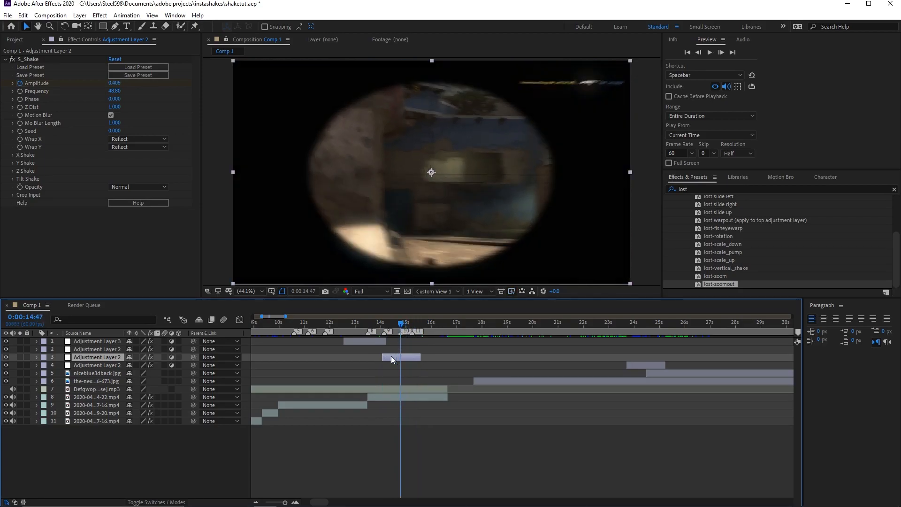
Reveal the shake layer's Amplitude keyframes and pull them tighter around the 1.000 peak
{"action": "left_click", "coordinate": [35, 357]}
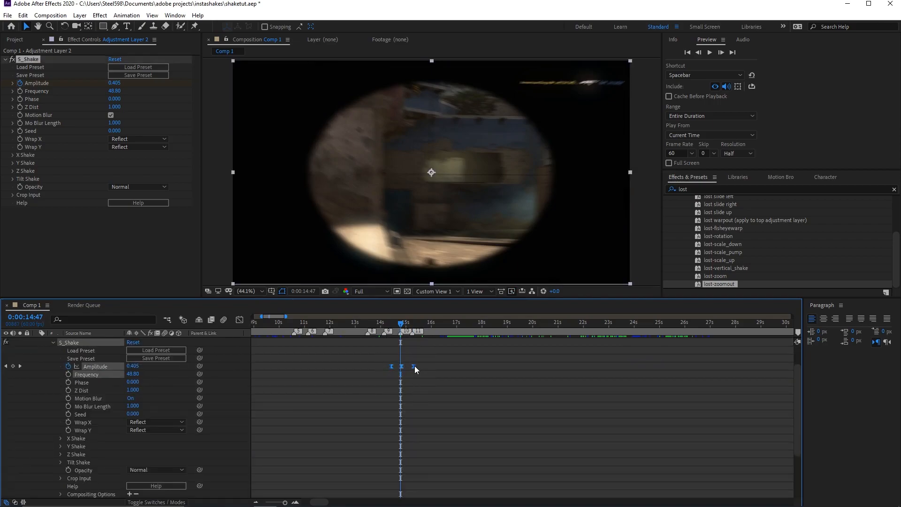
{"action": "left_click_drag", "start_coordinate": [413, 366], "coordinate": [404, 366]}
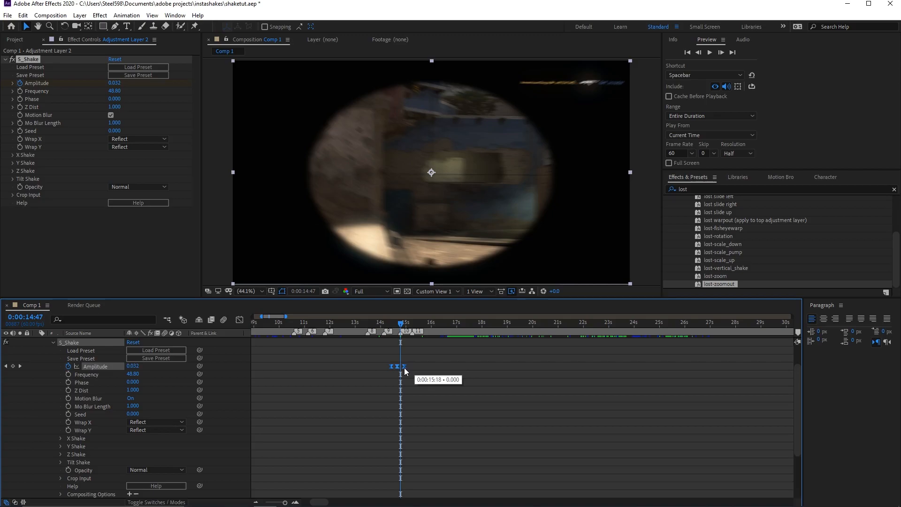
{"action": "left_click_drag", "start_coordinate": [405, 366], "coordinate": [401, 366]}
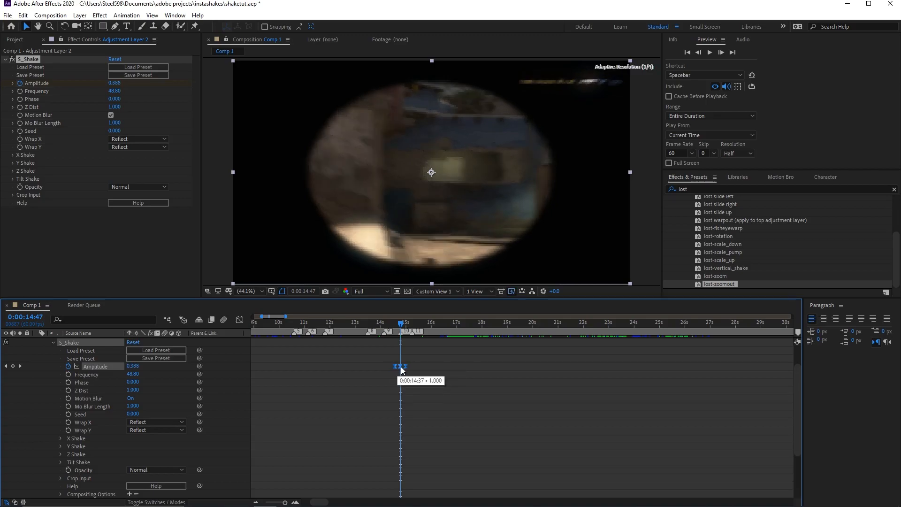
{"action": "left_click", "coordinate": [392, 323]}
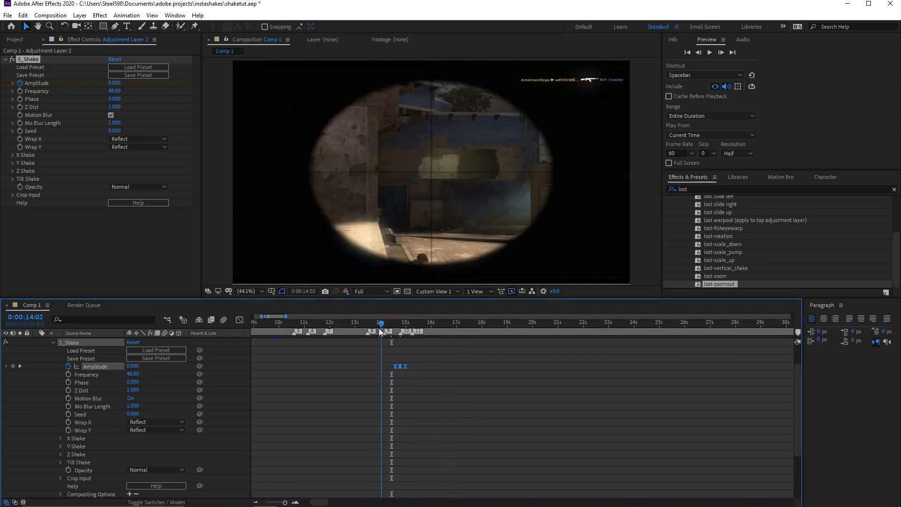
{"action": "left_click", "coordinate": [299, 323]}
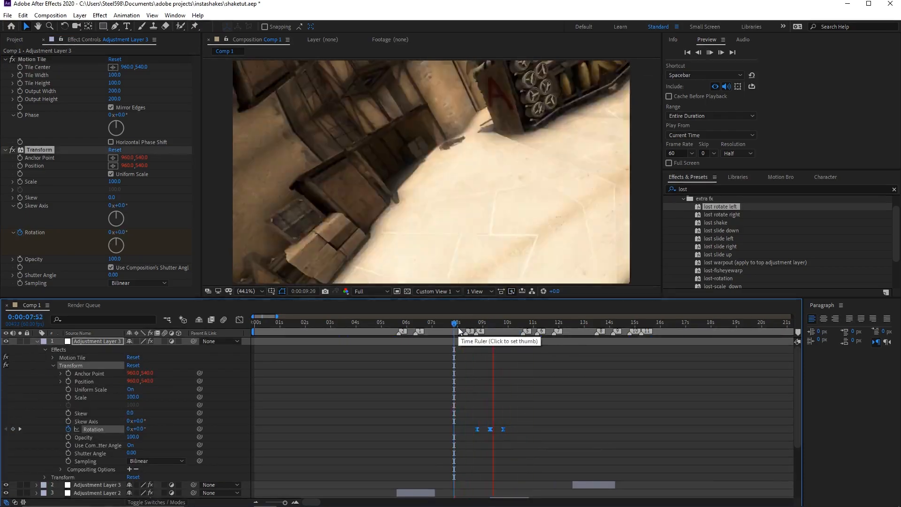
Scrub from just before the rotation back through the early clips to review the arranged preset layers
{"action": "left_click", "coordinate": [532, 322]}
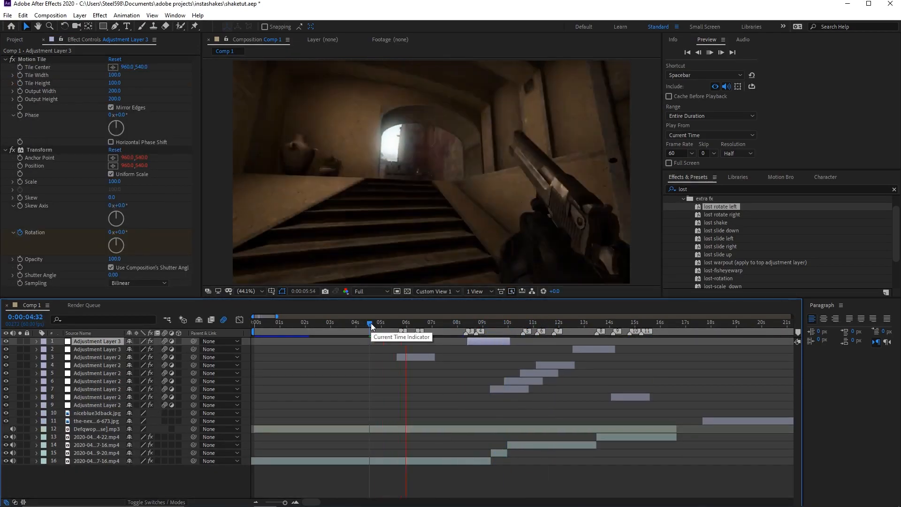
{"action": "left_click_drag", "start_coordinate": [371, 322], "coordinate": [263, 321]}
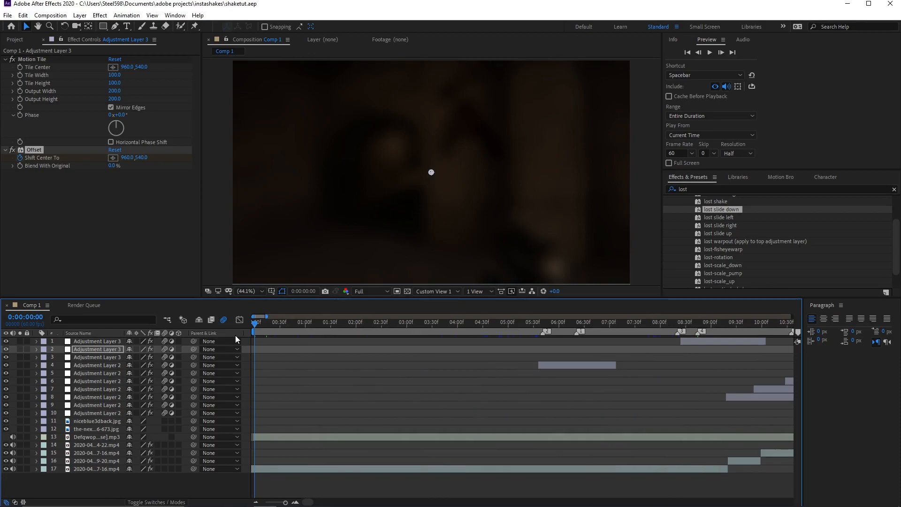
{"action": "mouse_move", "coordinate": [253, 330]}
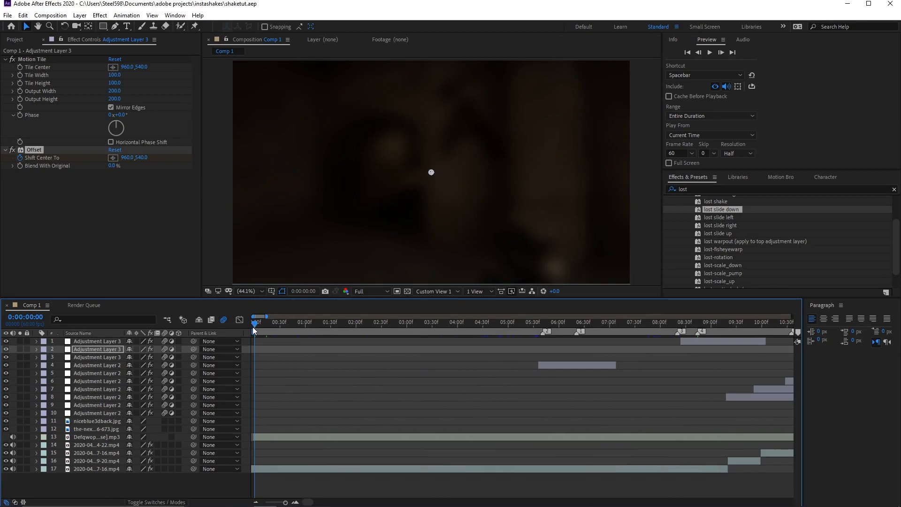
{"action": "mouse_move", "coordinate": [254, 326]}
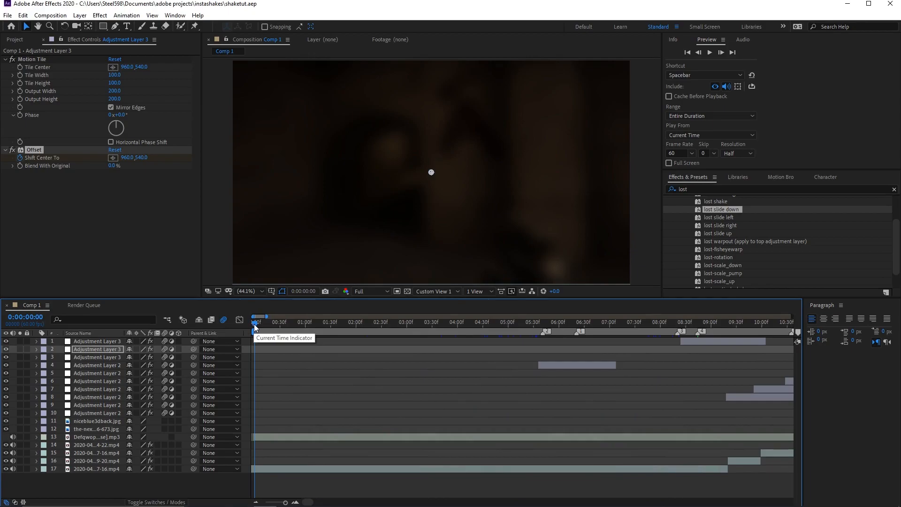